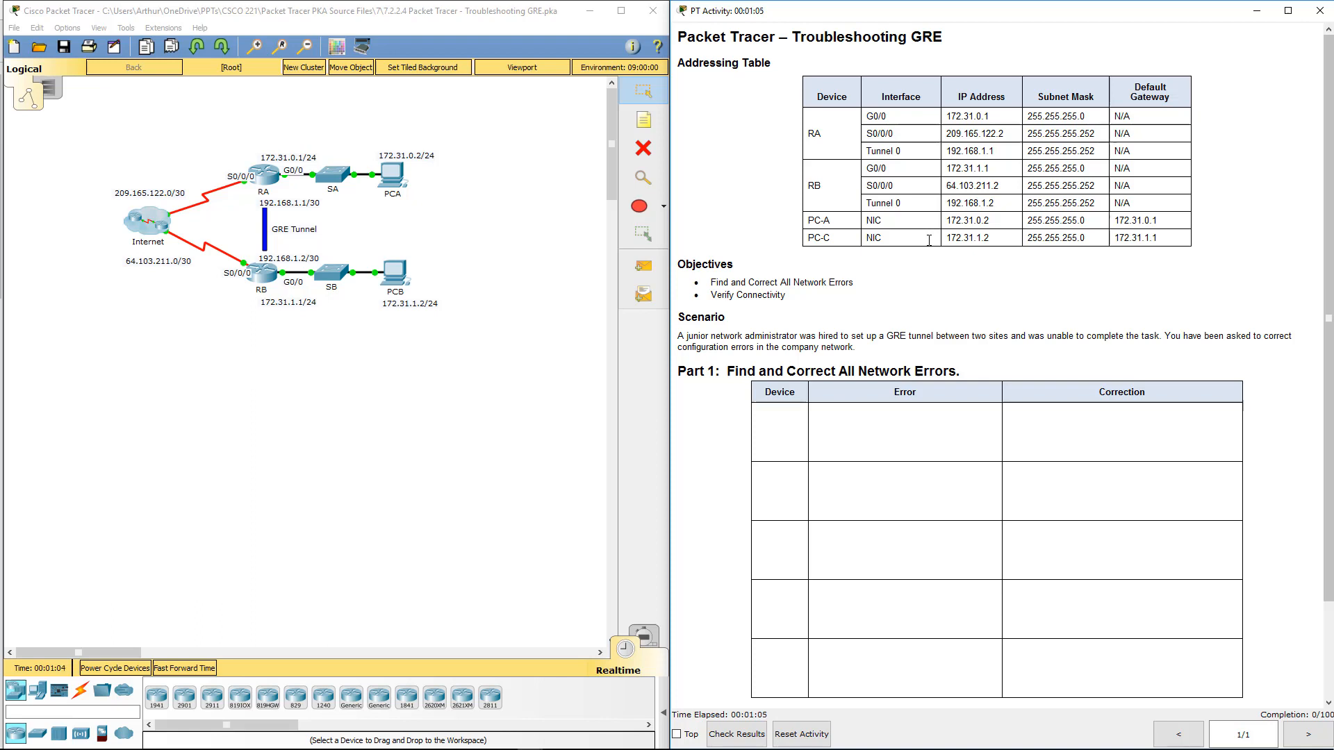
Step: Enter RA, RA, RA, RB, RB down the Device column of the Word errors table
{"action": "scroll", "scroll_direction": "down", "scroll_amount": 3}
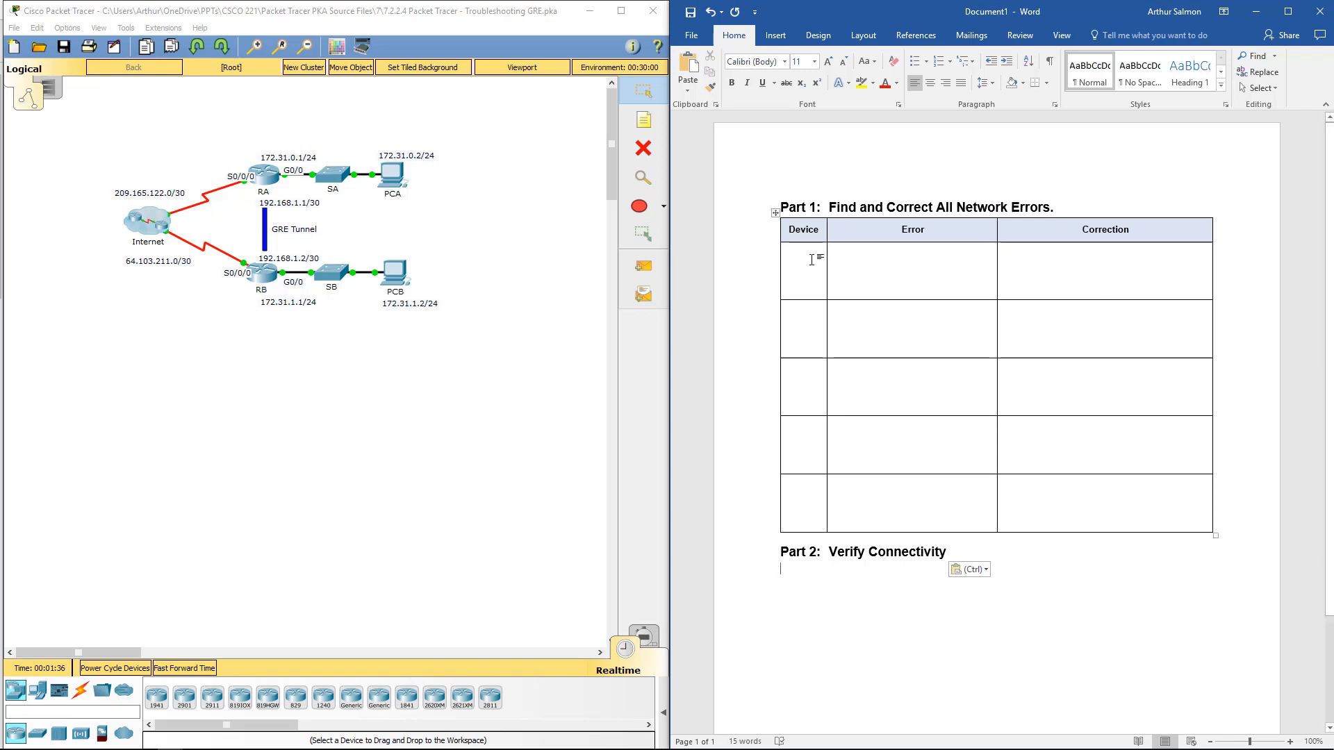
{"action": "type", "text": "RA"}
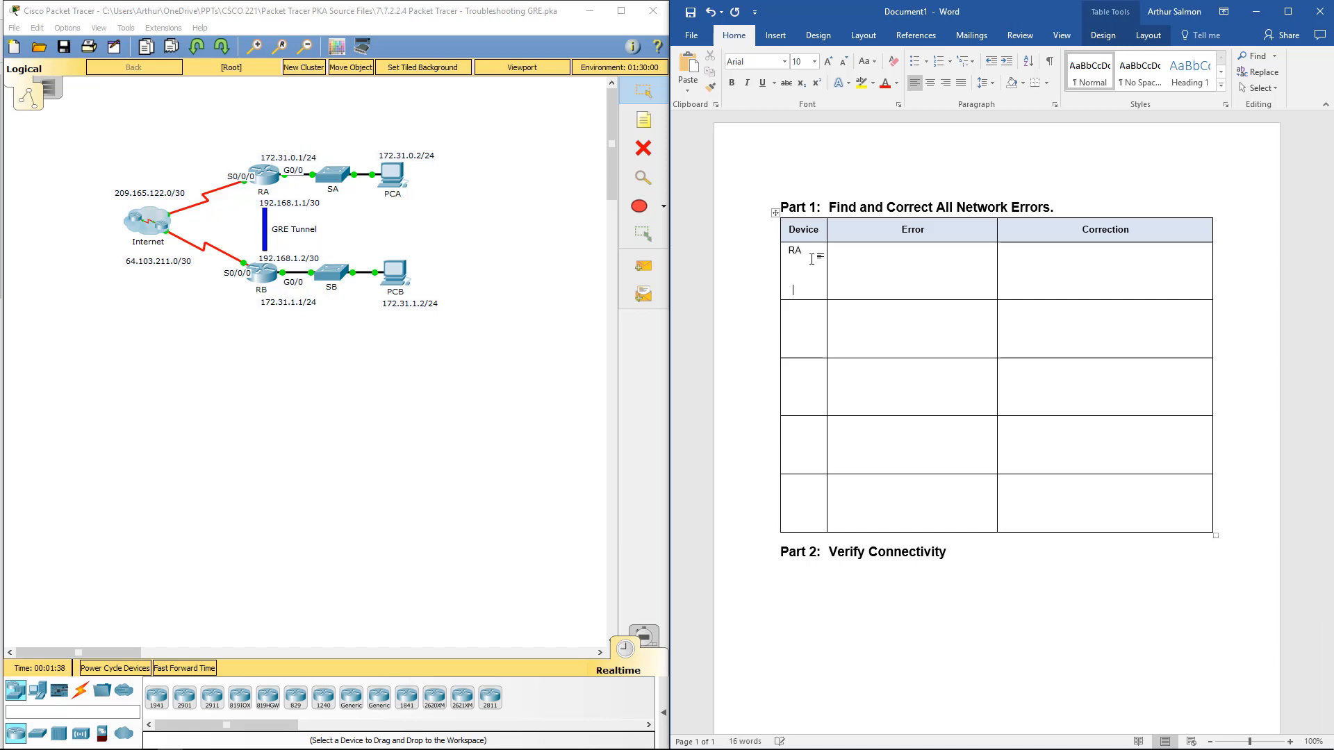
{"action": "type", "text": "Ra"}
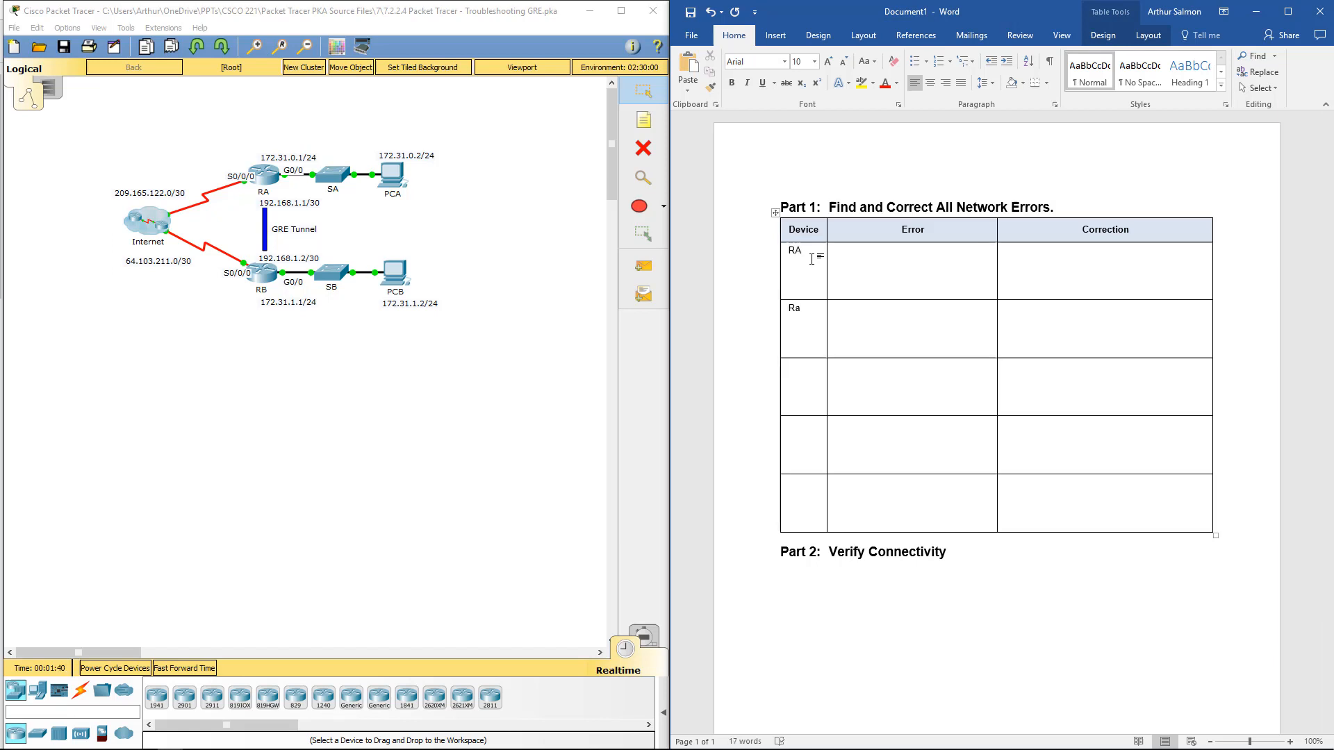
{"action": "type", "text": "Ra"}
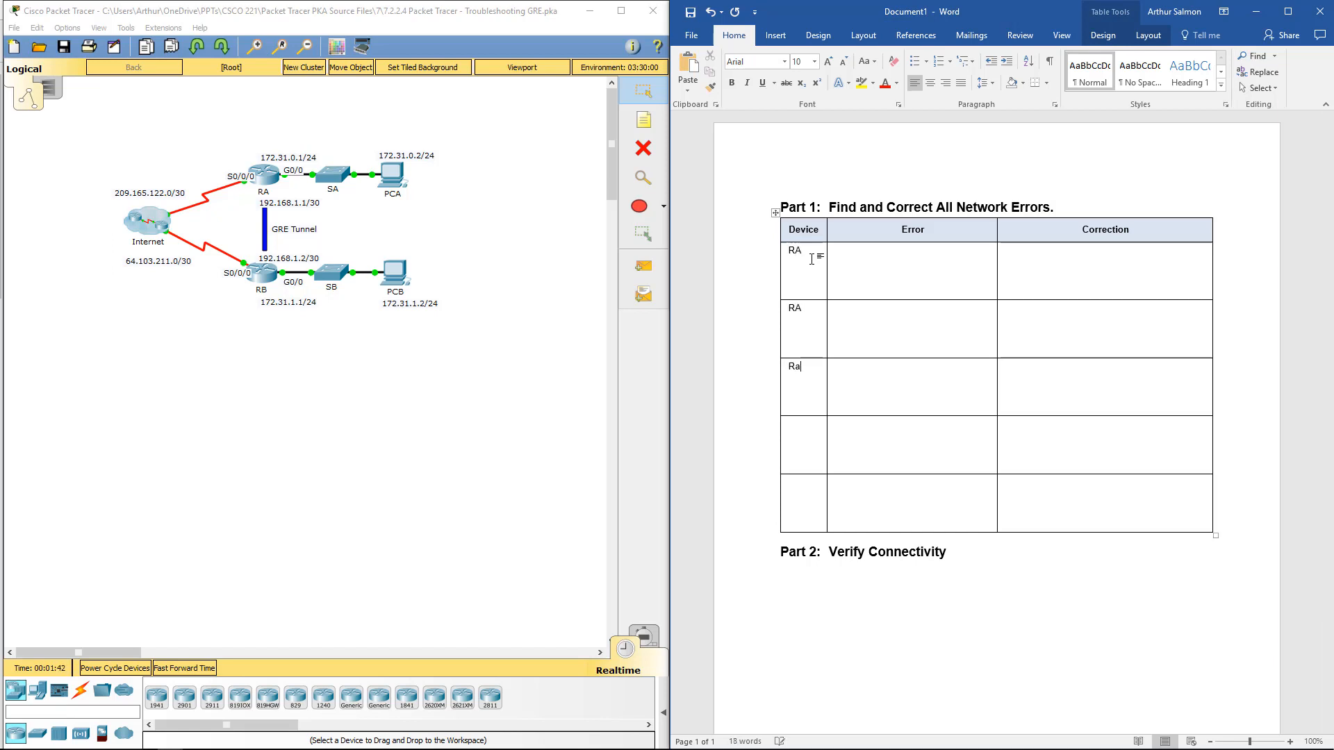
{"action": "type", "text": "A"}
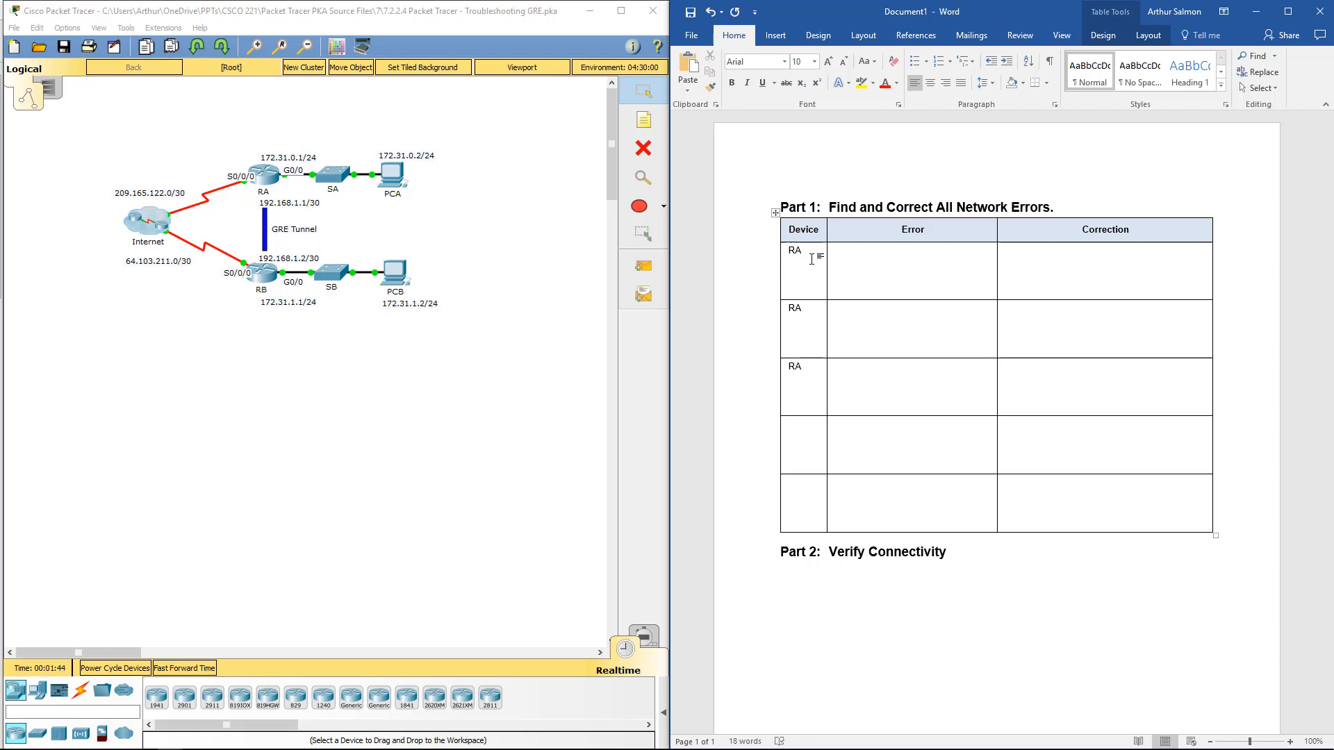
{"action": "type", "text": "RB"}
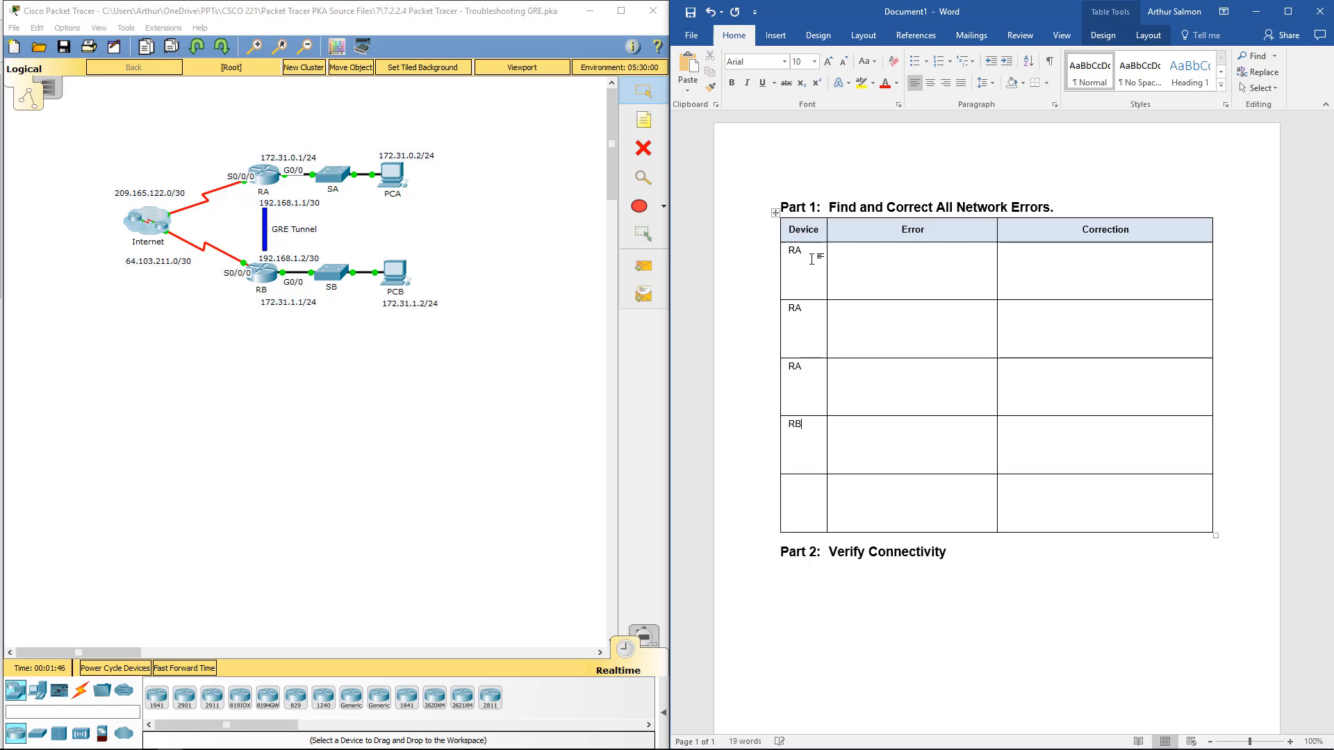
{"action": "type", "text": "RB"}
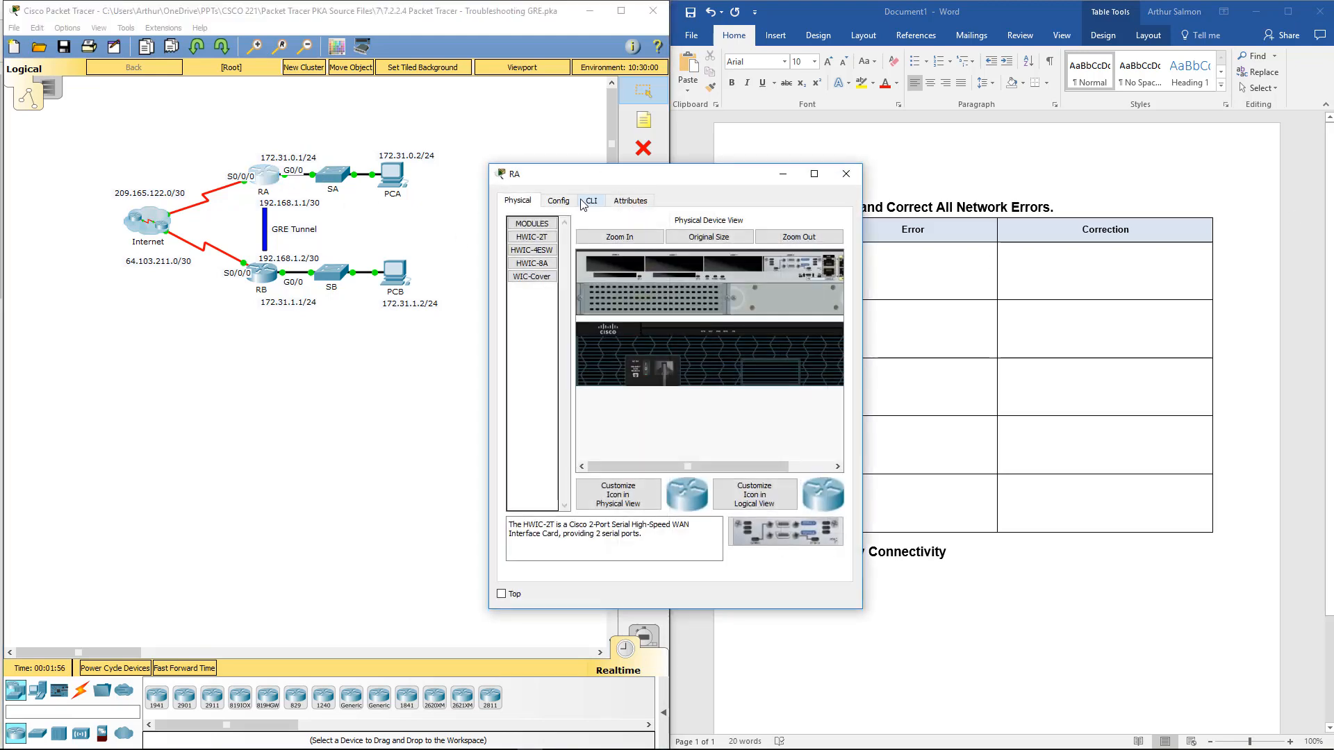
Step: Run en and show run on RA's CLI and scroll through the output
{"action": "left_click", "coordinate": [588, 201]}
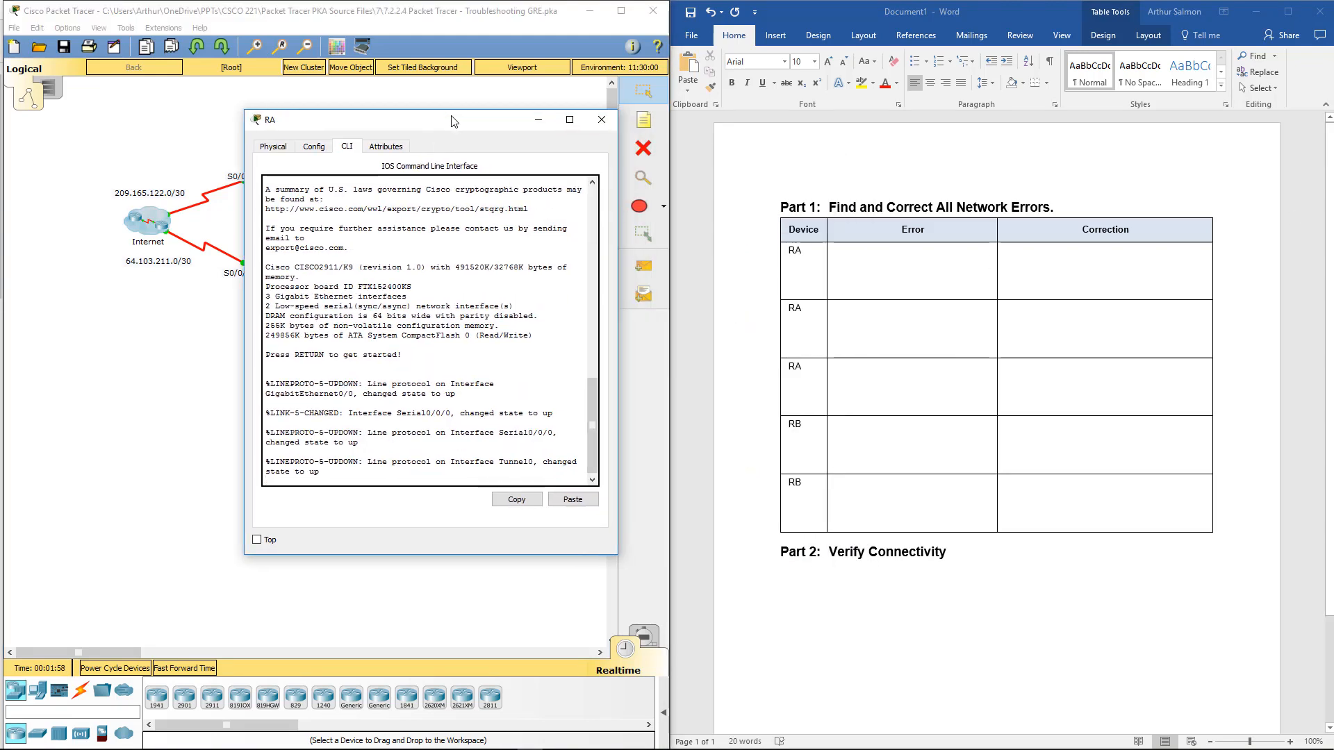
{"action": "type", "text": "en"}
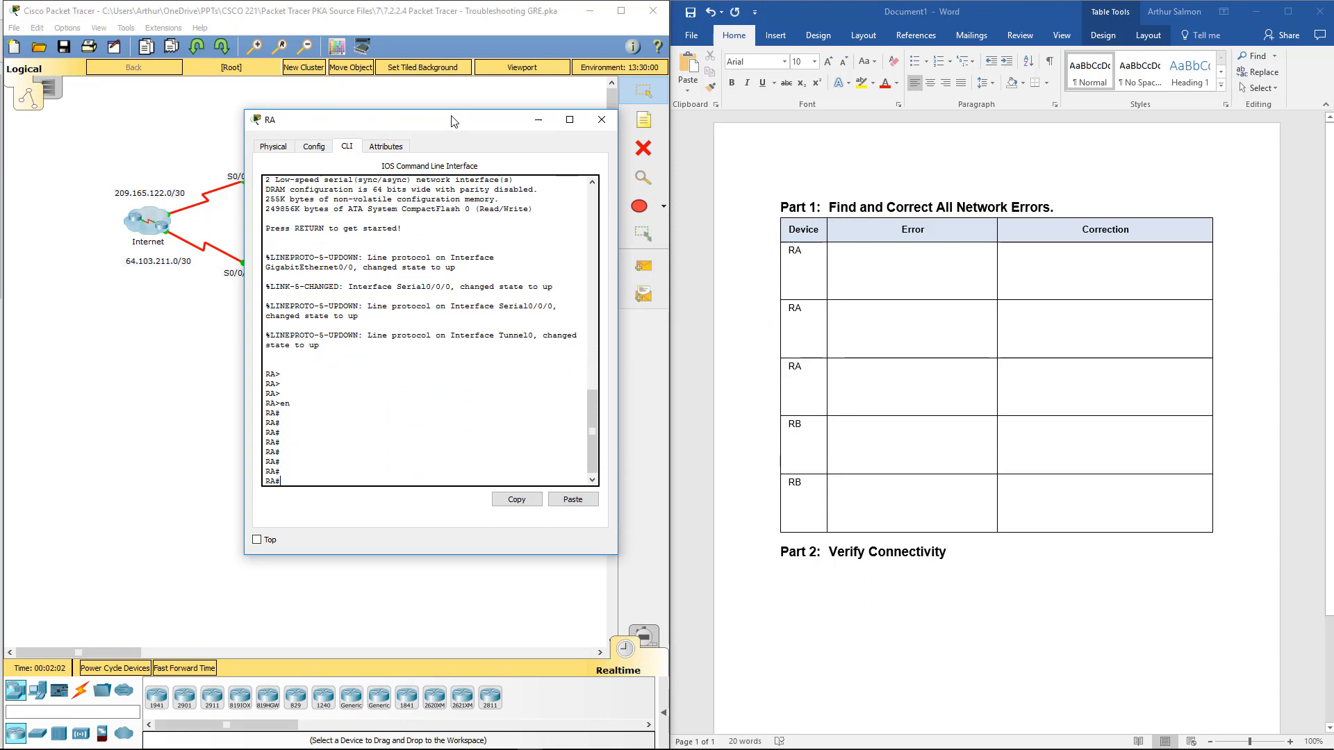
{"action": "type", "text": "show run"}
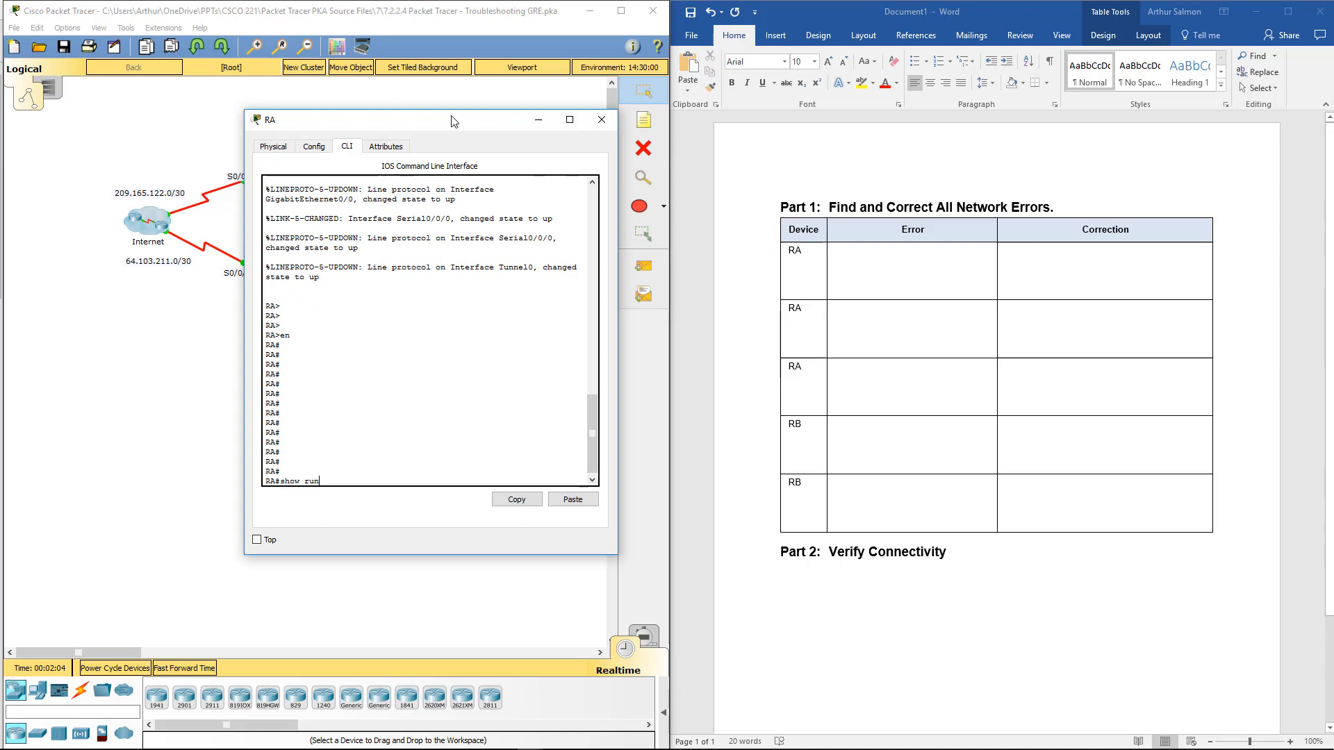
{"action": "key", "text": "Enter"}
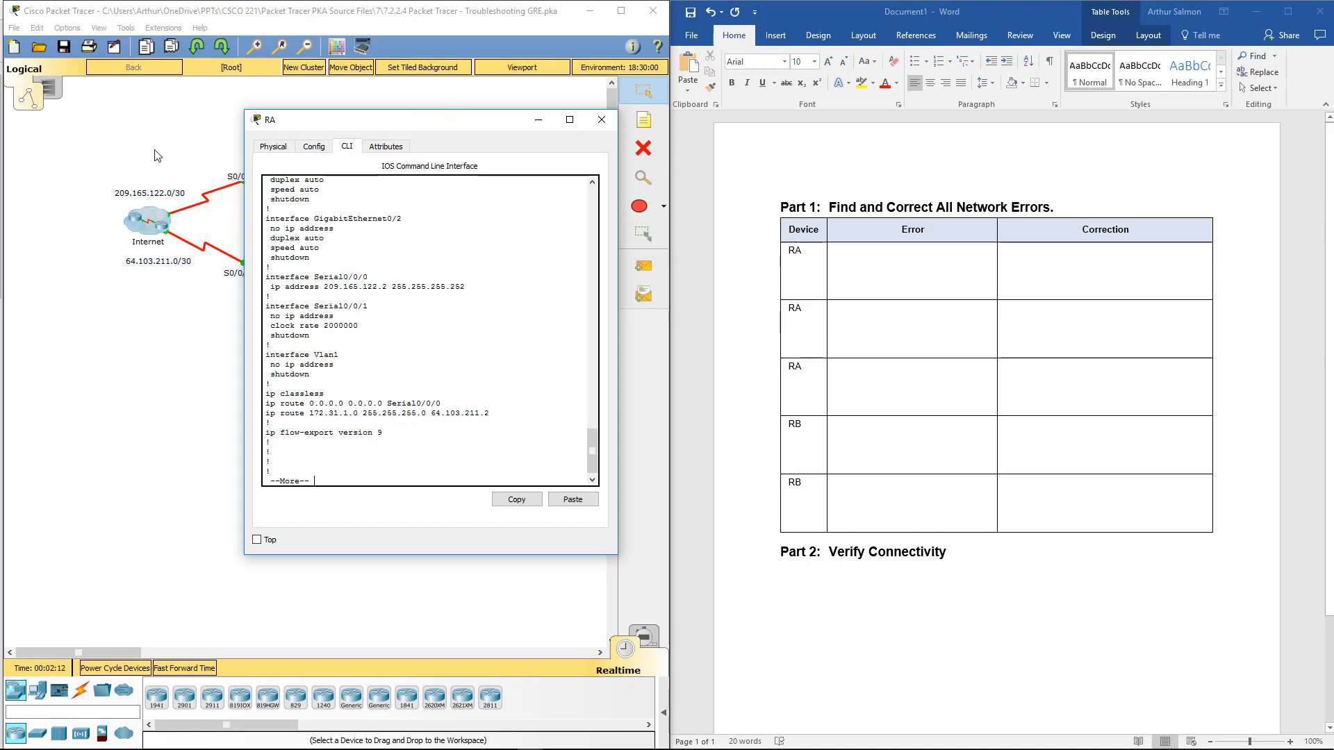
{"action": "left_click_drag", "start_coordinate": [425, 118], "coordinate": [413, 239]}
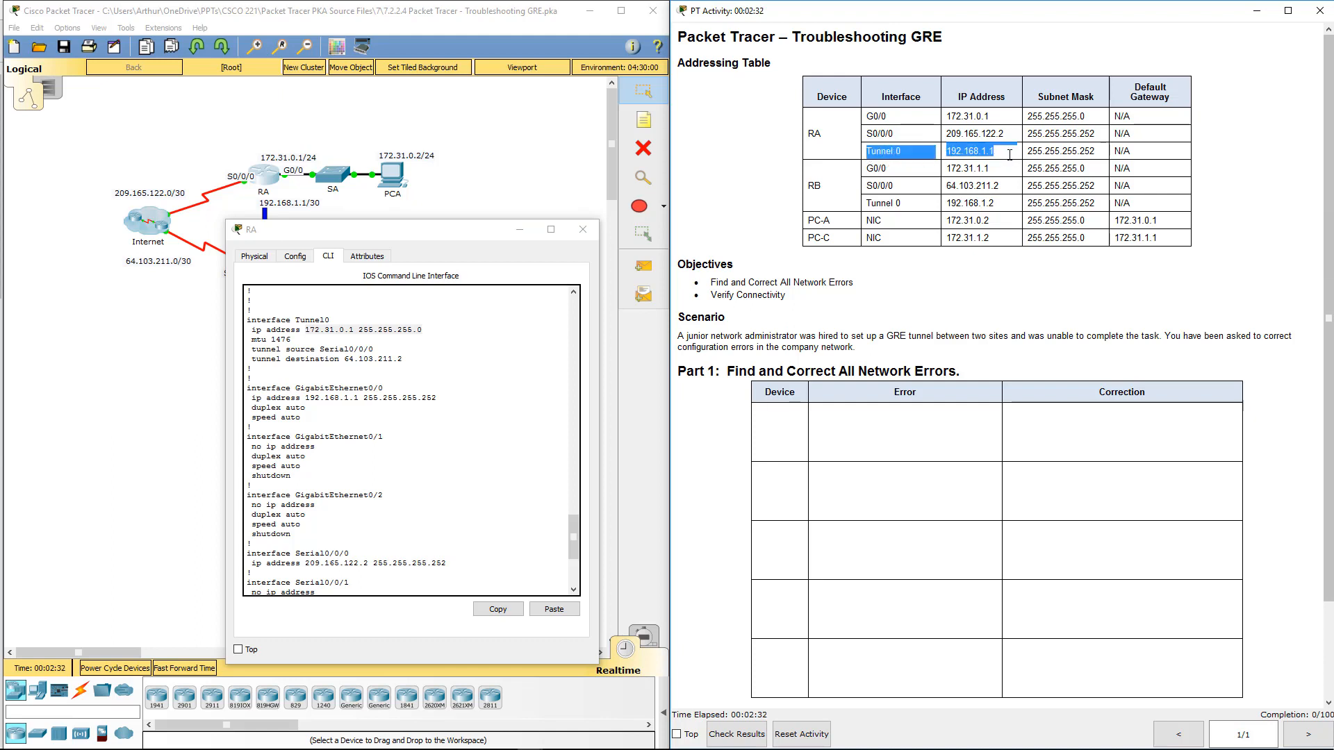
{"action": "mouse_move", "coordinate": [995, 159]}
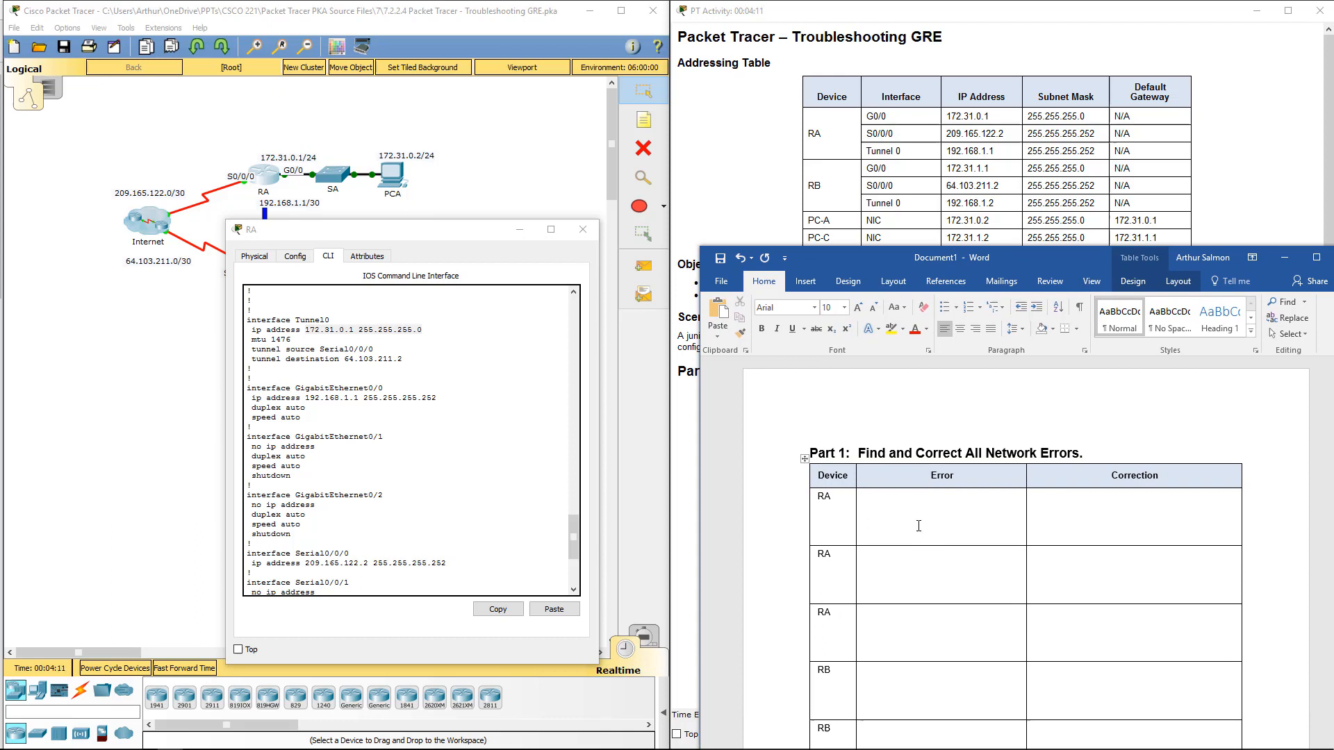
Step: Log RA errors 'Tunnel 0 IP address' and 'G0/0 IP address incorrect' in the Error column
{"action": "type", "text": "T"}
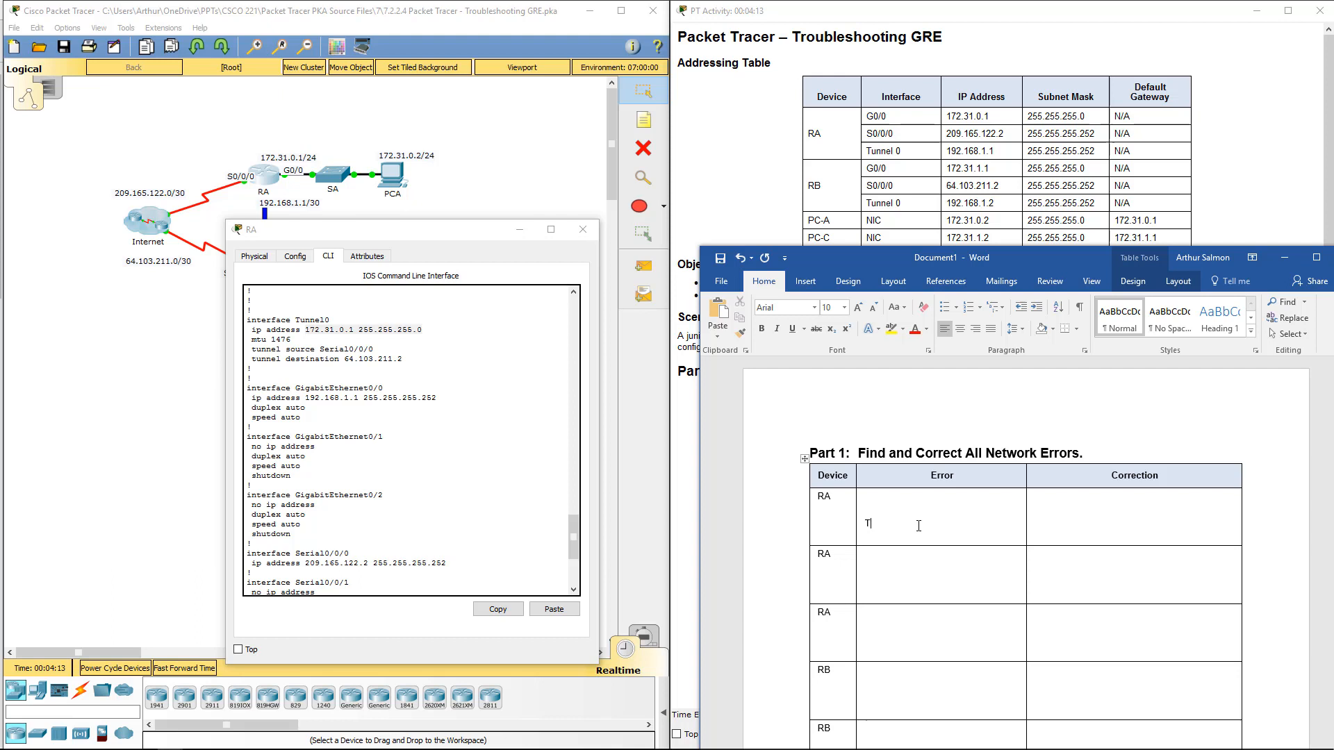
{"action": "type", "text": "unnel 0"}
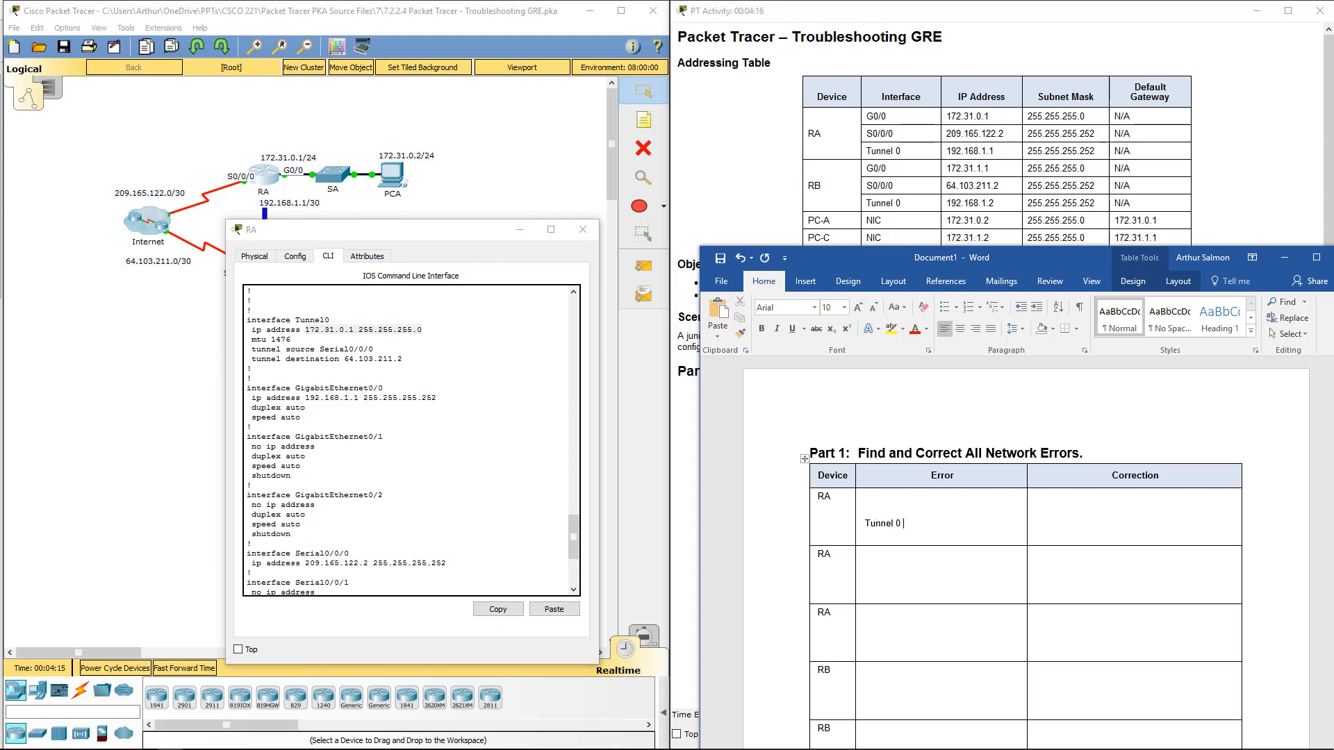
{"action": "type", "text": "IP address is incorrect"}
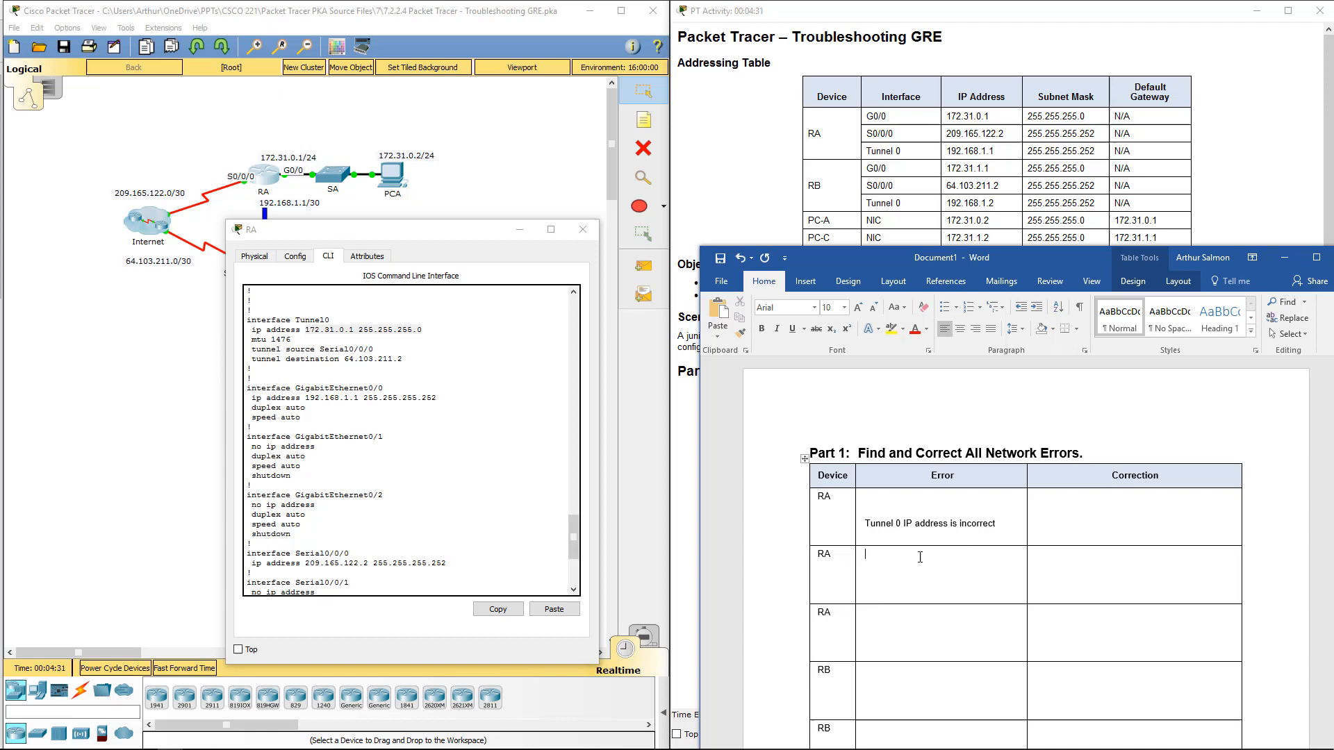
{"action": "type", "text": "G0/0"}
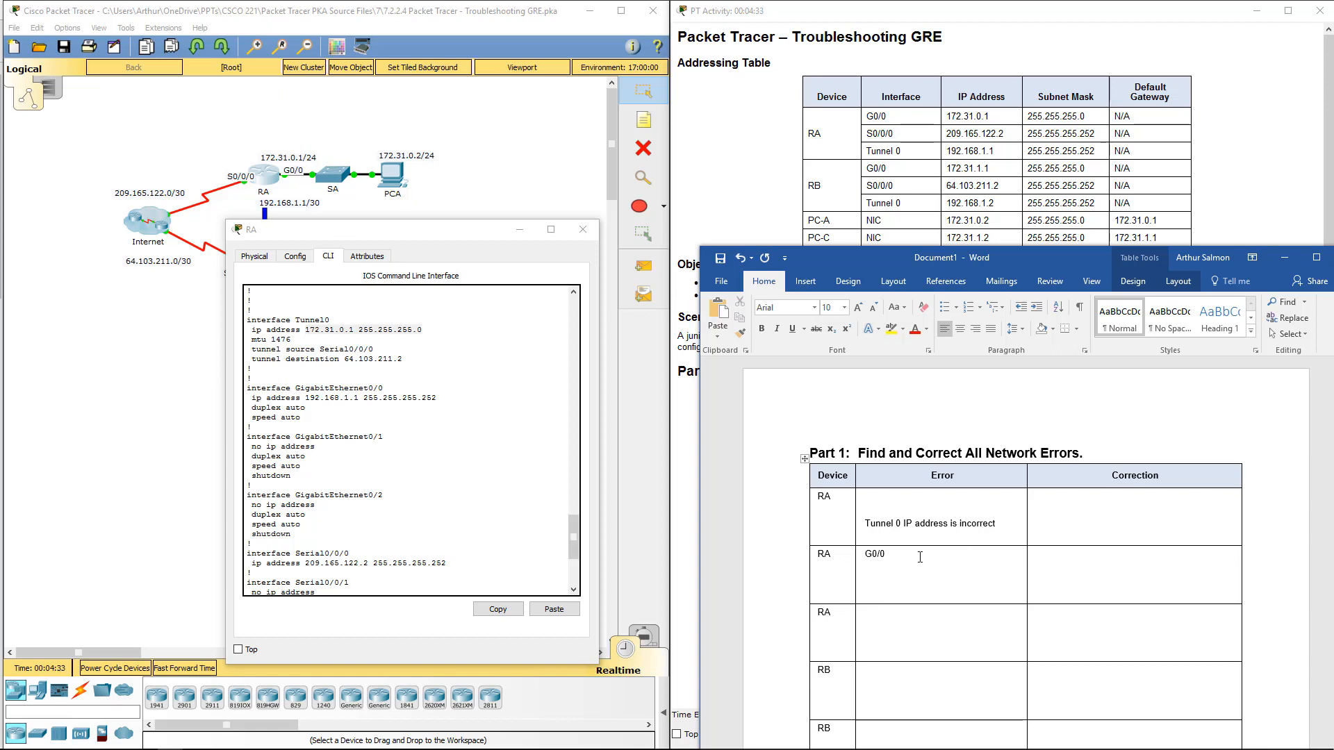
{"action": "type", "text": "IP address is not cc"}
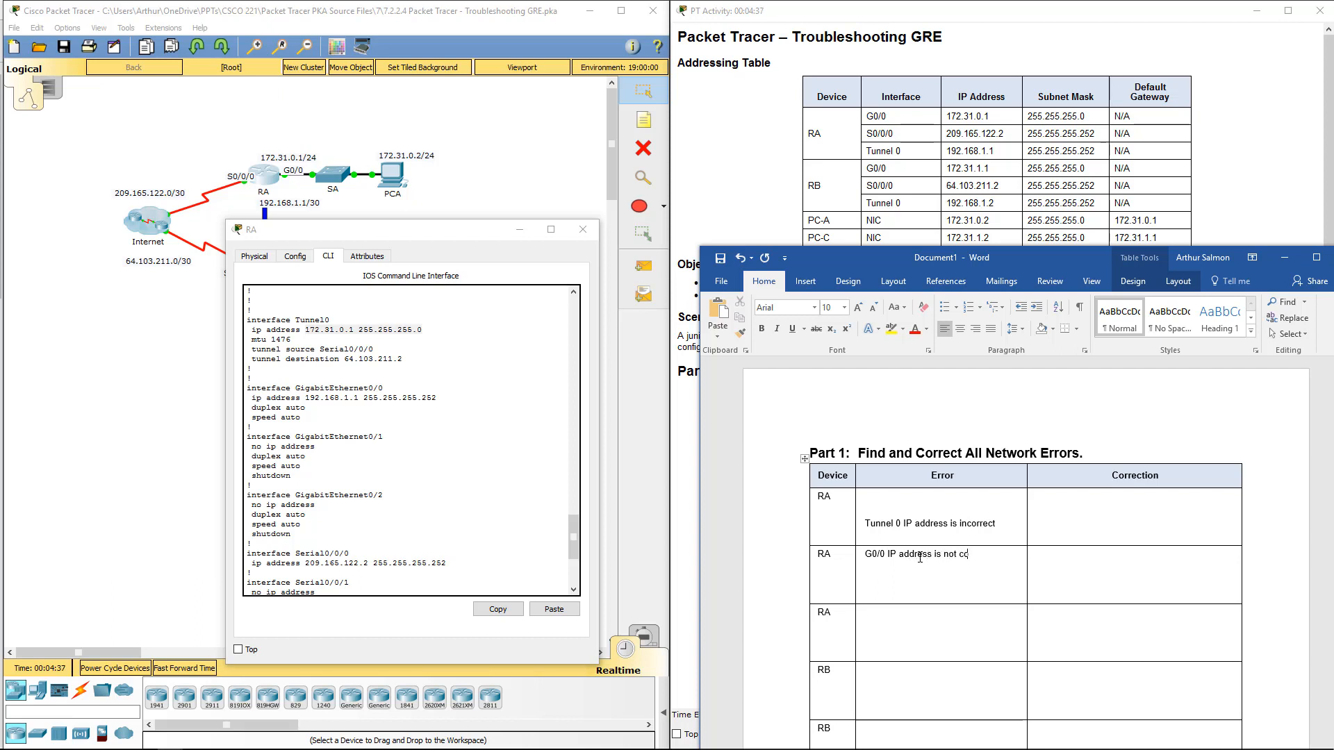
{"action": "type", "text": "rrect"}
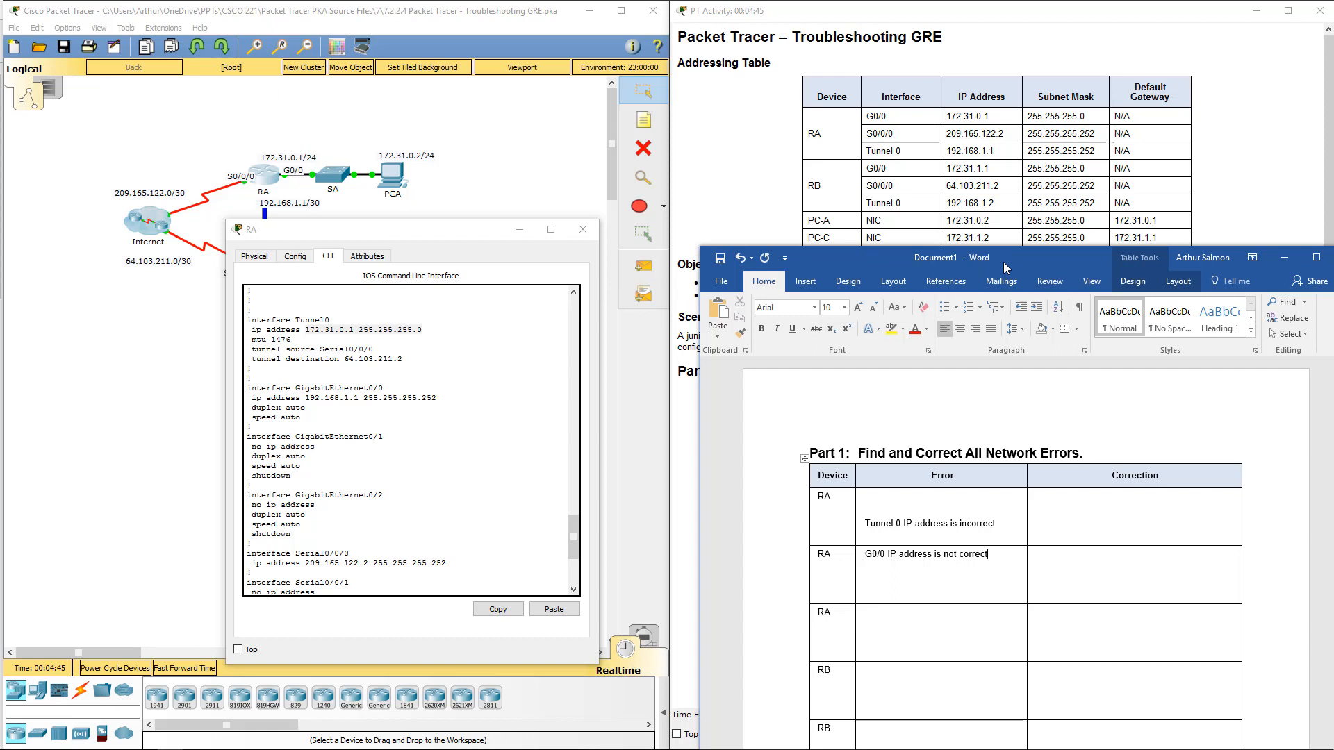
{"action": "mouse_move", "coordinate": [626, 420]}
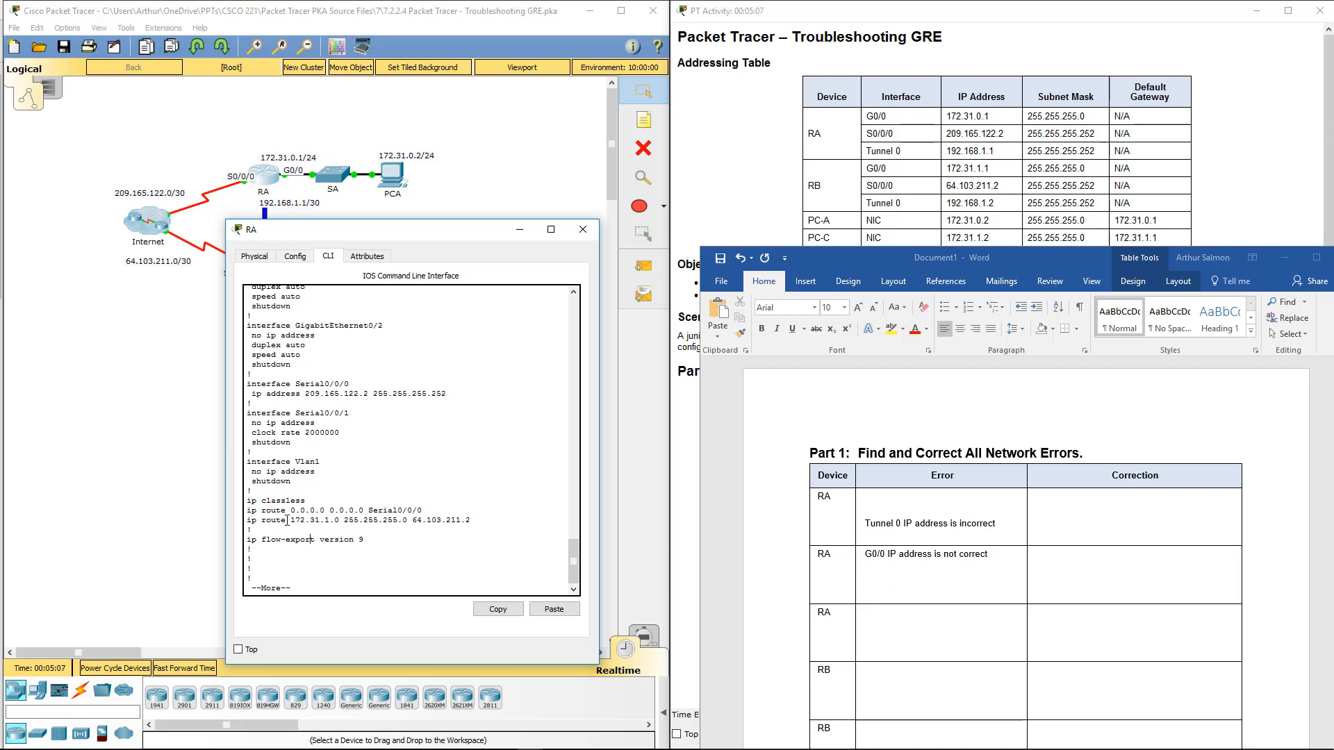
Step: Select RA's static route to 172.31.1.0 and its next hop 64.103.211.2
{"action": "double_click", "coordinate": [309, 520]}
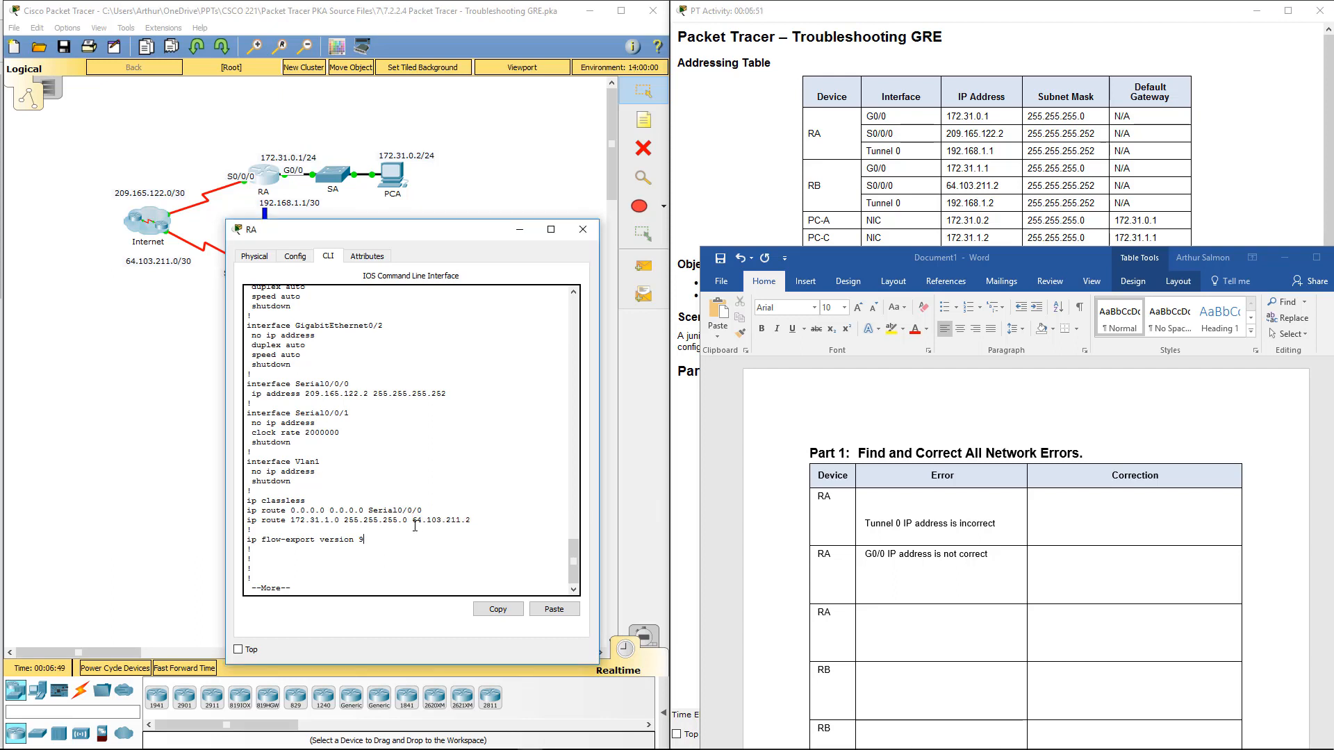
{"action": "double_click", "coordinate": [440, 520]}
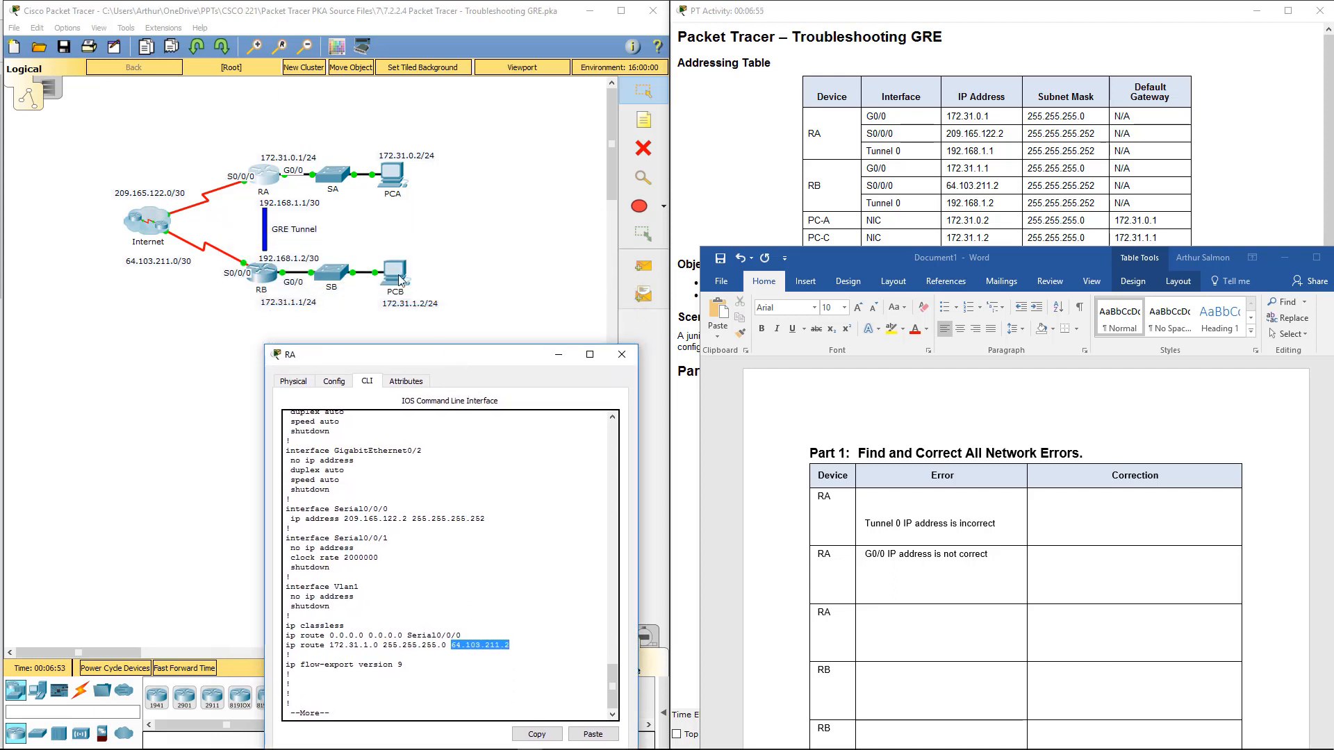
{"action": "mouse_move", "coordinate": [277, 176]}
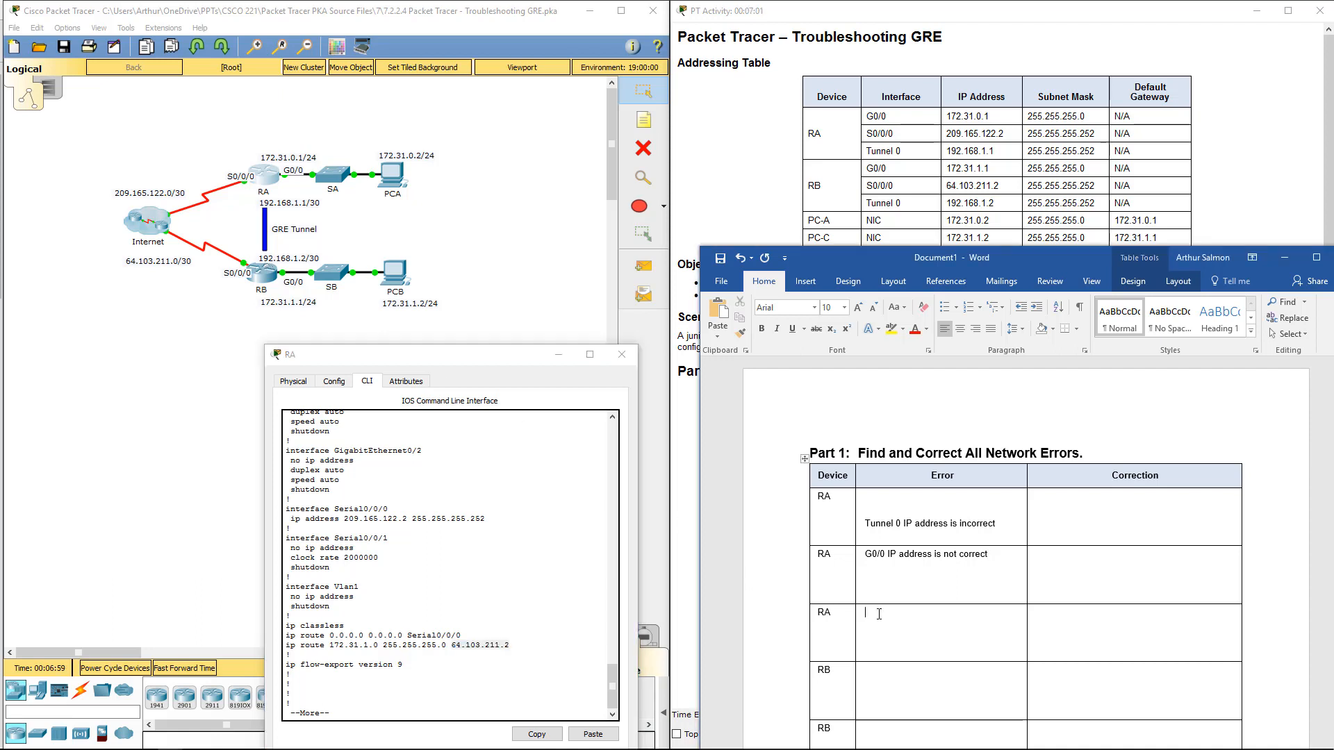
Step: Log RA's 'Static route not correct' error and start corrections with 'interface Tunnel 0'
{"action": "type", "text": "Static"}
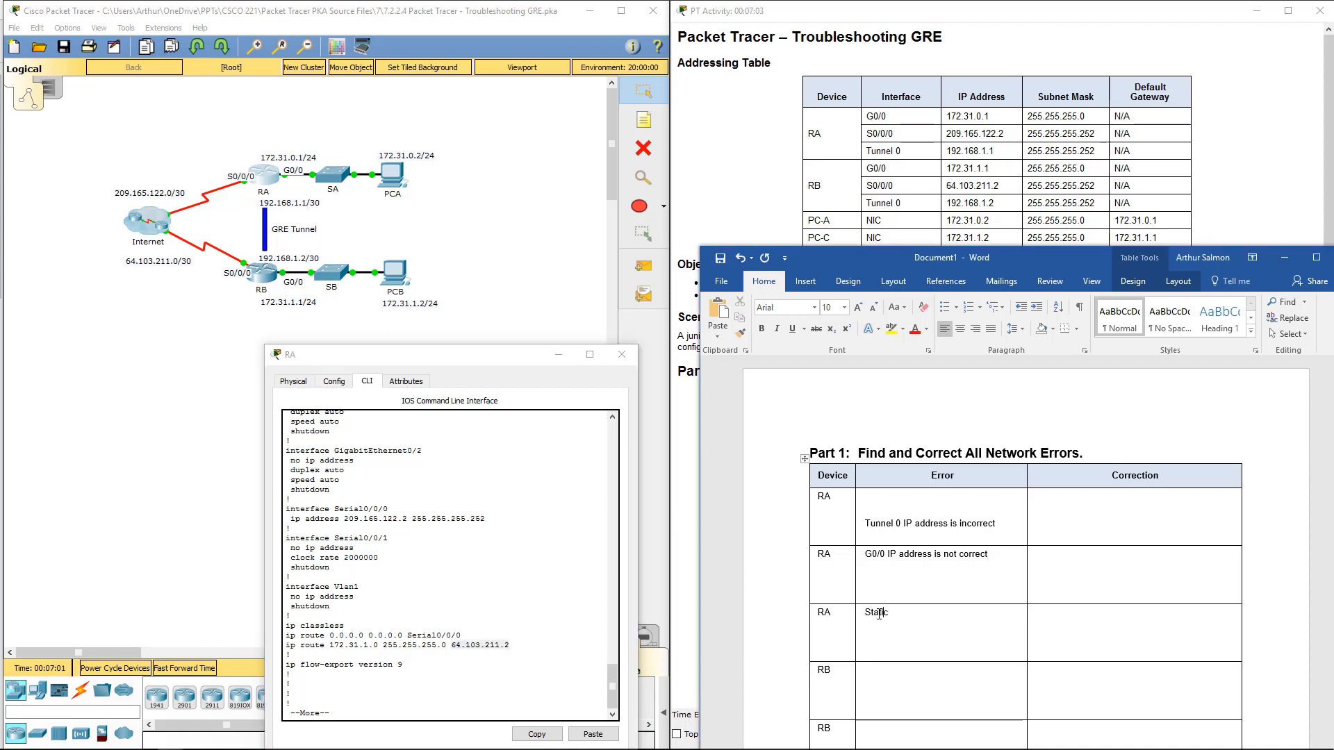
{"action": "type", "text": "route nop"}
{"action": "type", "text": "ip address 192.168.1.1 255.255.255.252"}
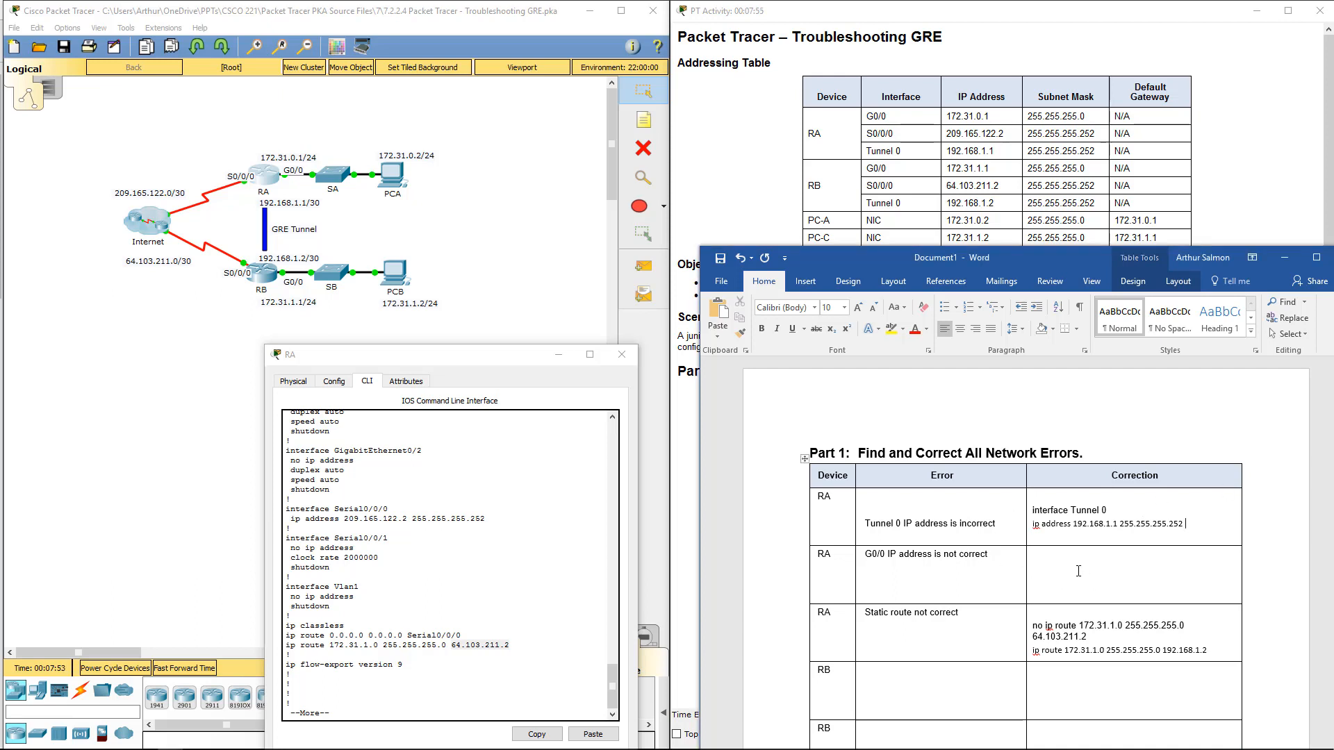
{"action": "type", "text": "interface Tunnel 0"}
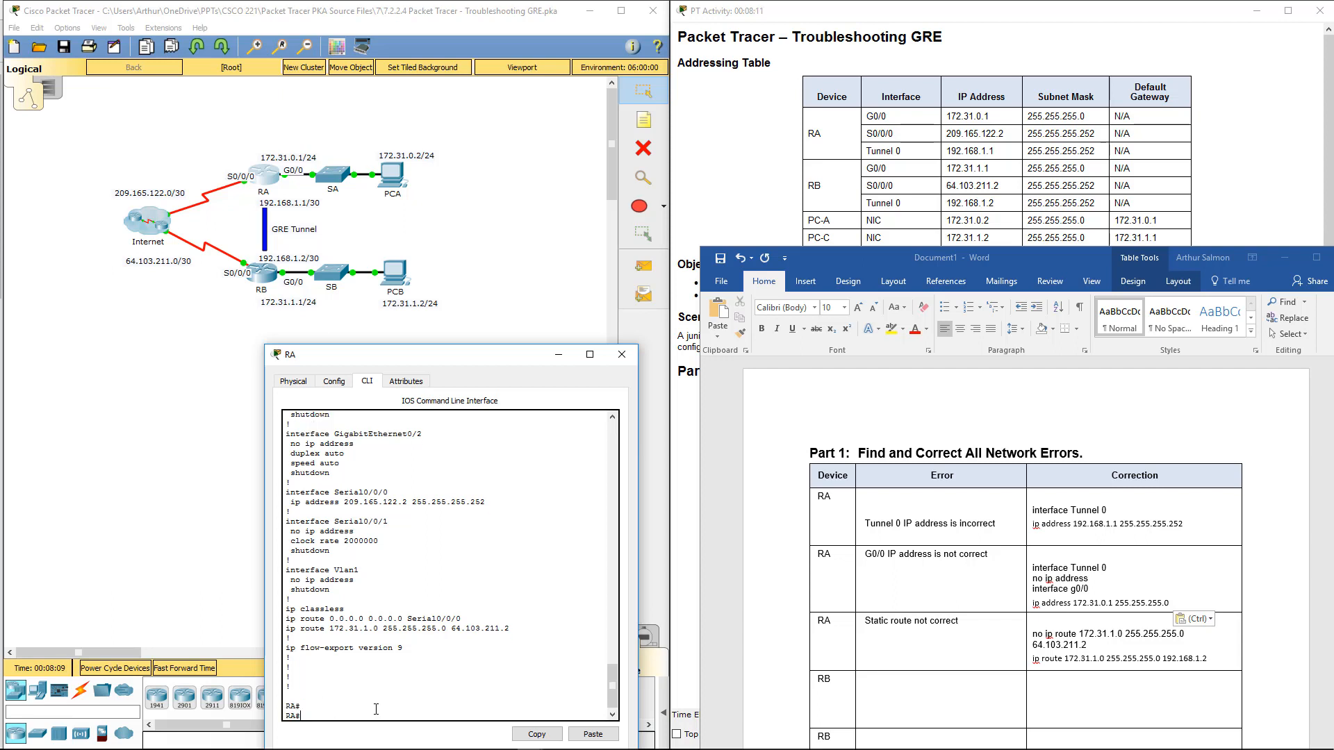
Step: Readdress RA's Tunnel 0 and G0/0 interfaces and enable them with no shutdown
{"action": "type", "text": "conf t"}
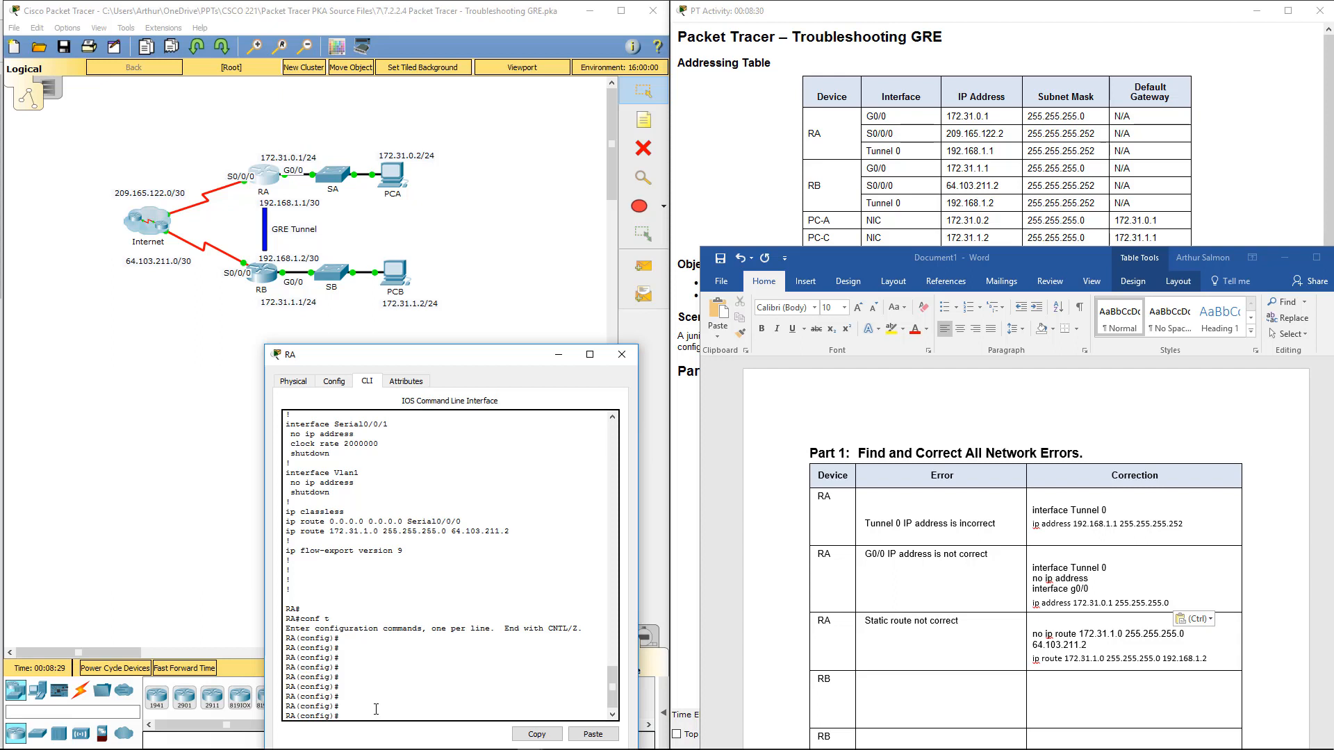
{"action": "type", "text": "int tun 0"}
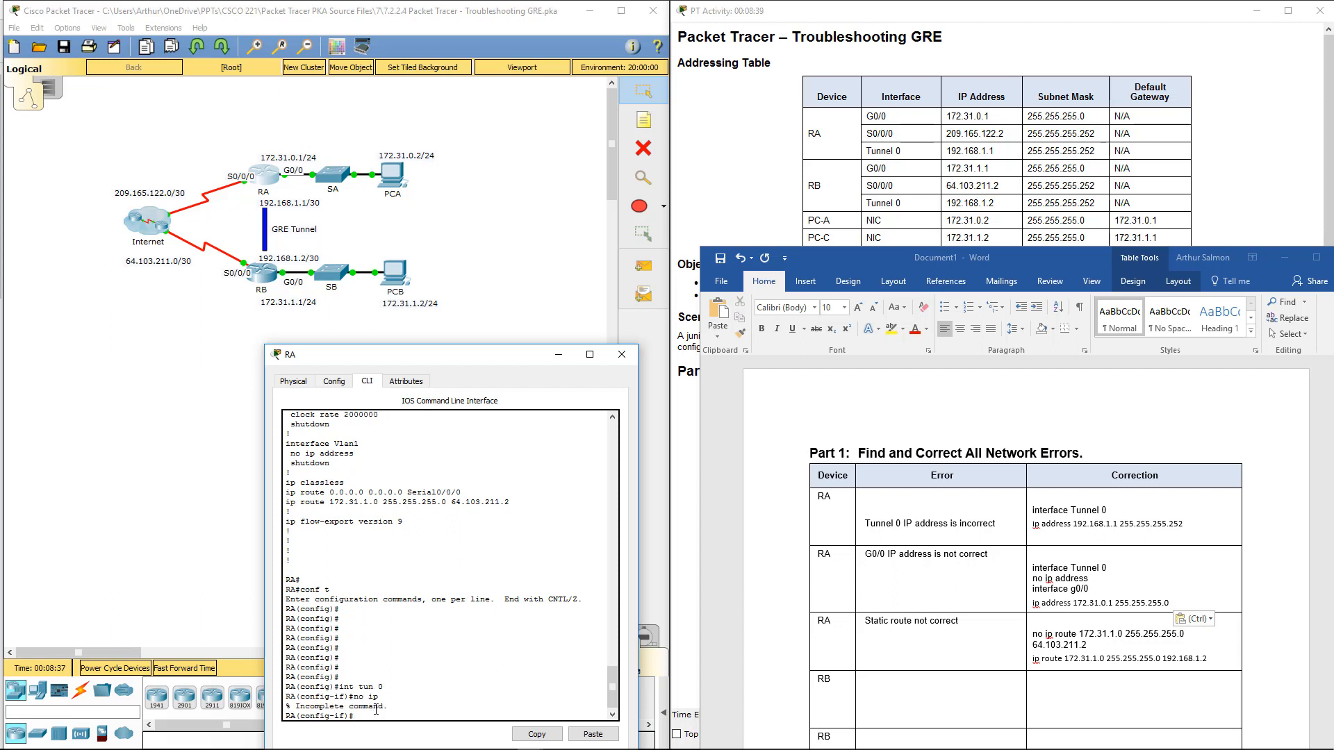
{"action": "type", "text": "no ip add"}
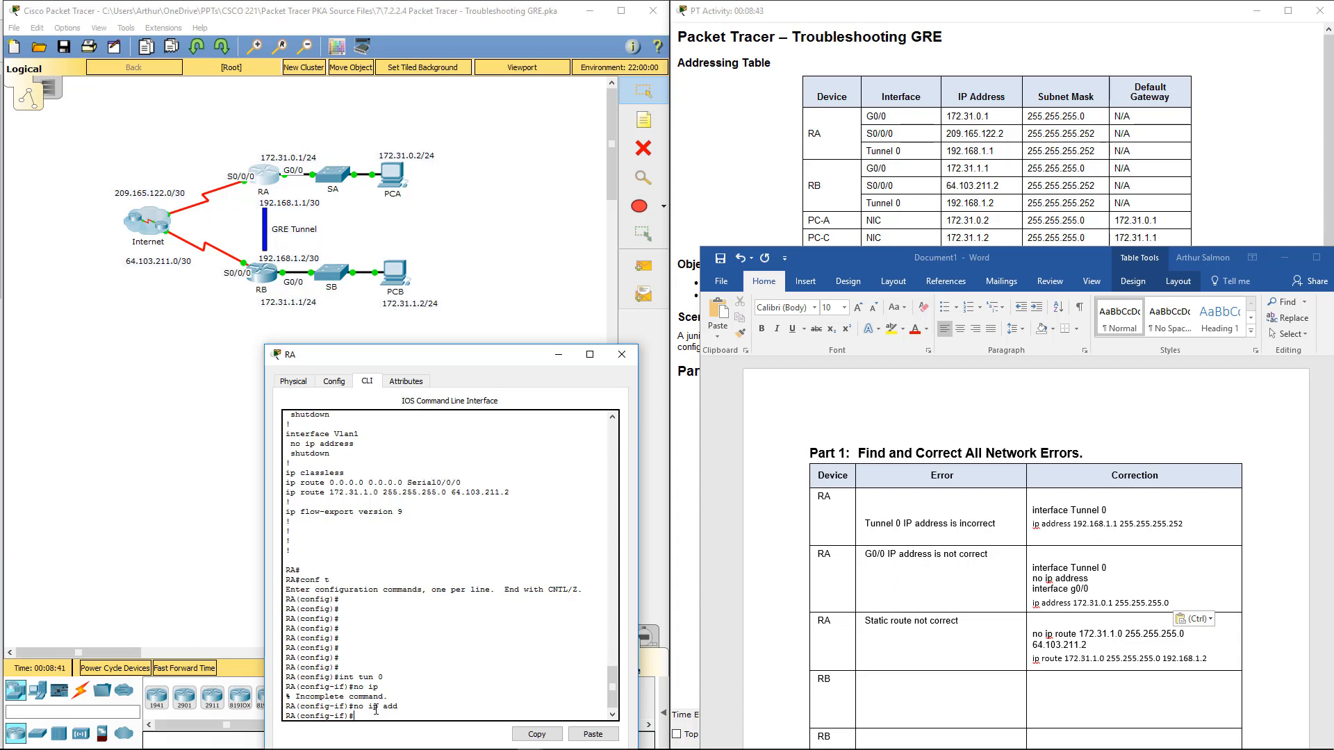
{"action": "type", "text": "int g0/0"}
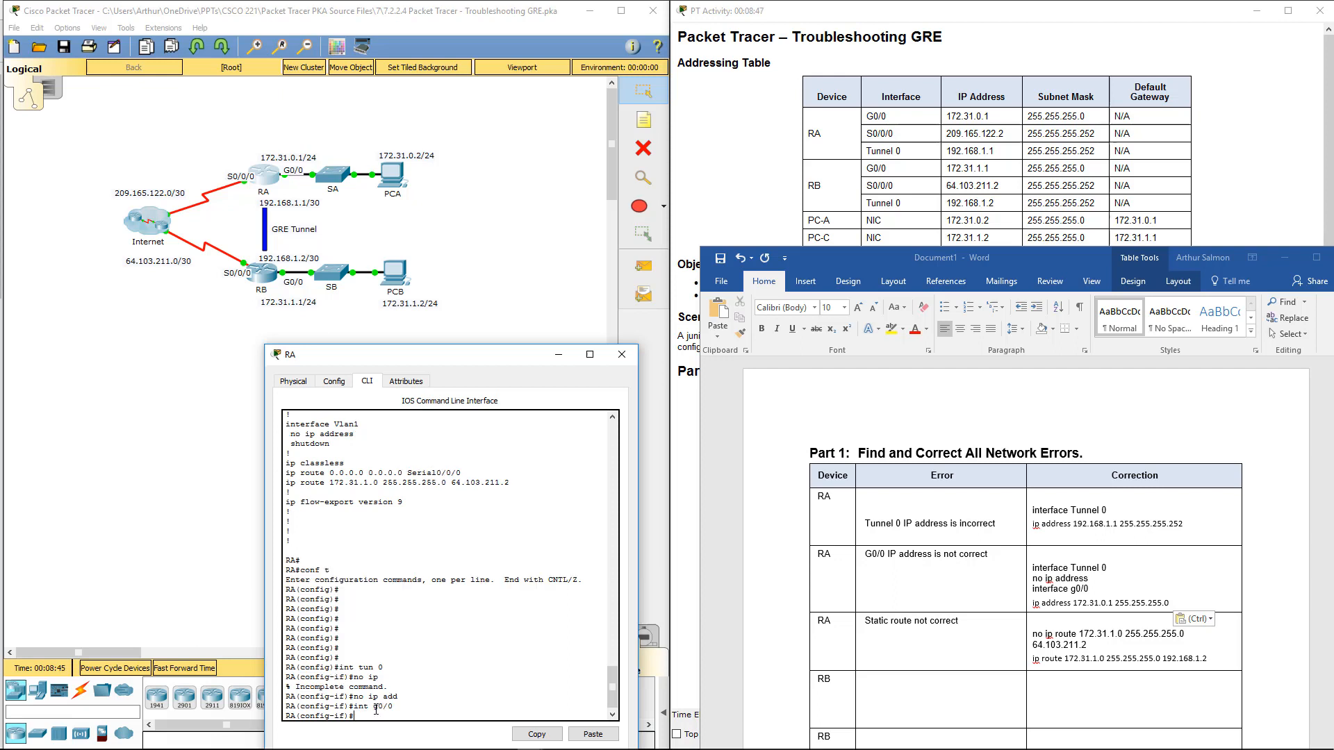
{"action": "type", "text": "ip add"}
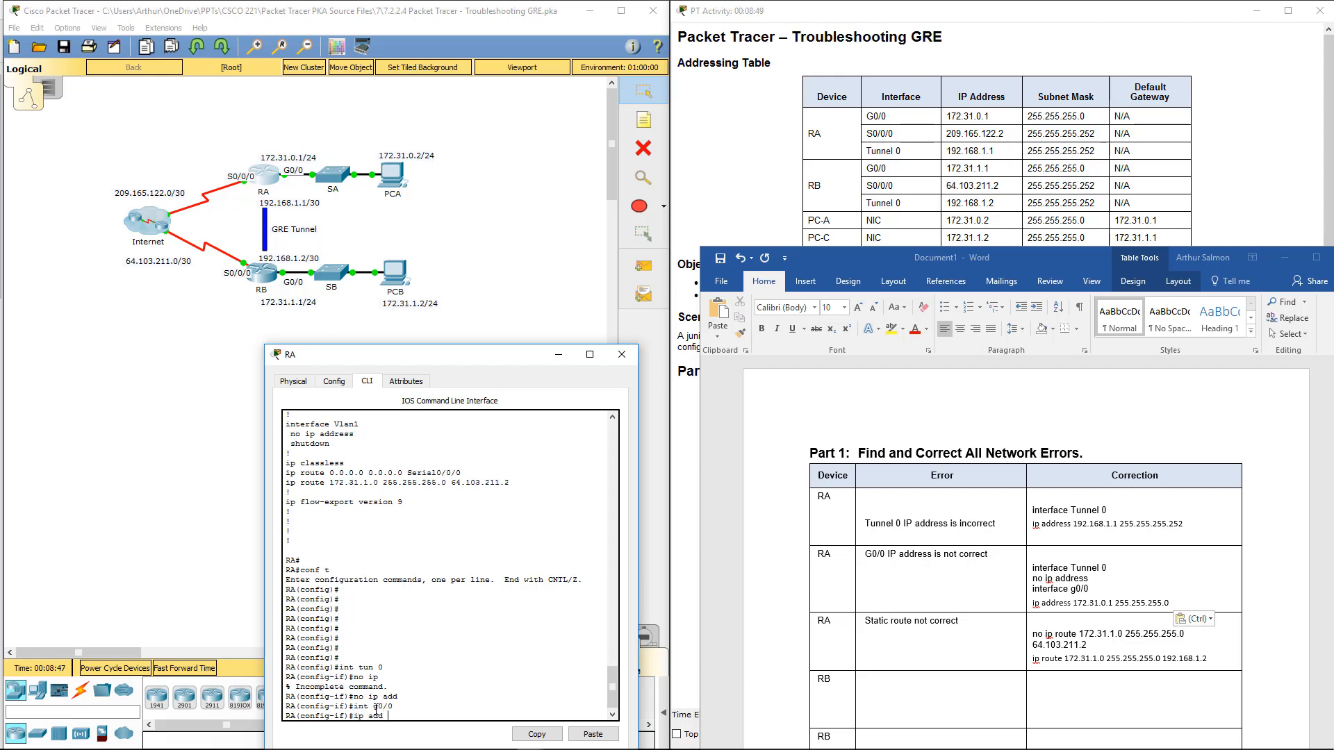
{"action": "type", "text": "172.31.0.1 255.255.255.0"}
{"action": "type", "text": "no shu"}
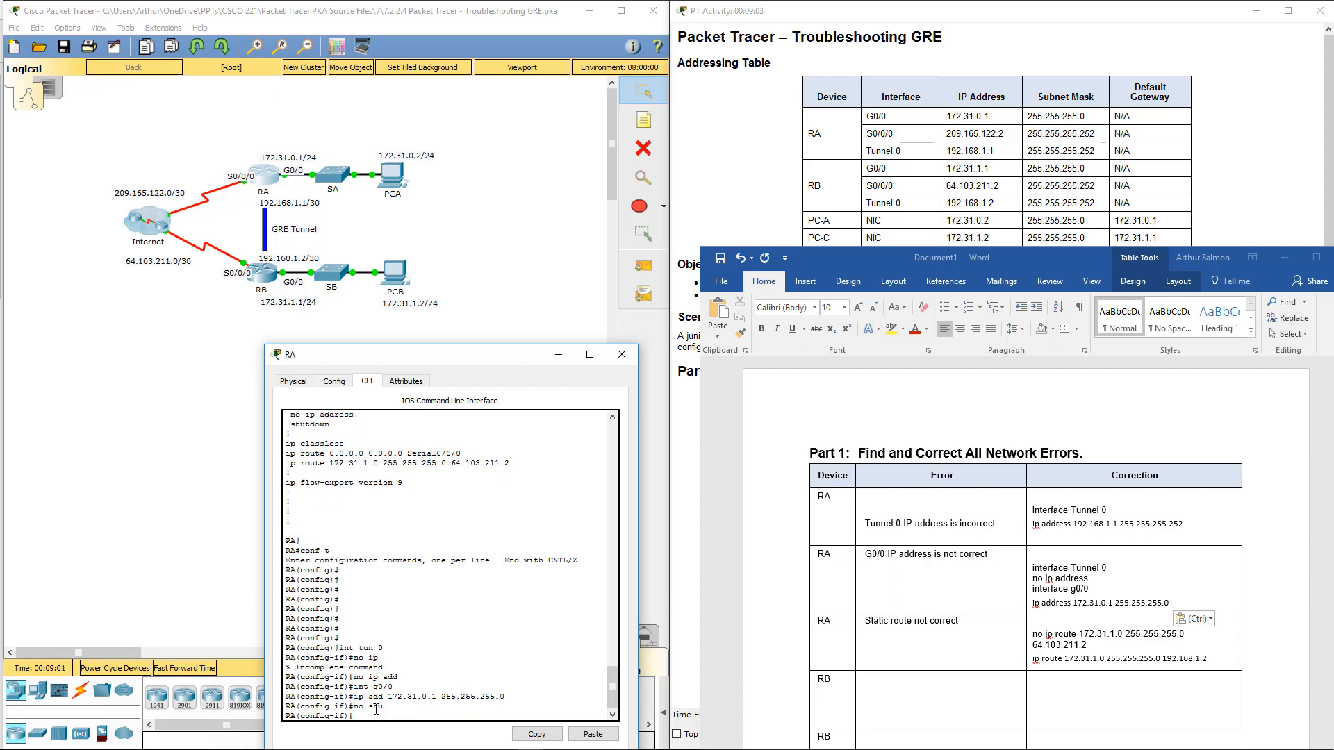
{"action": "type", "text": "int tu 0"}
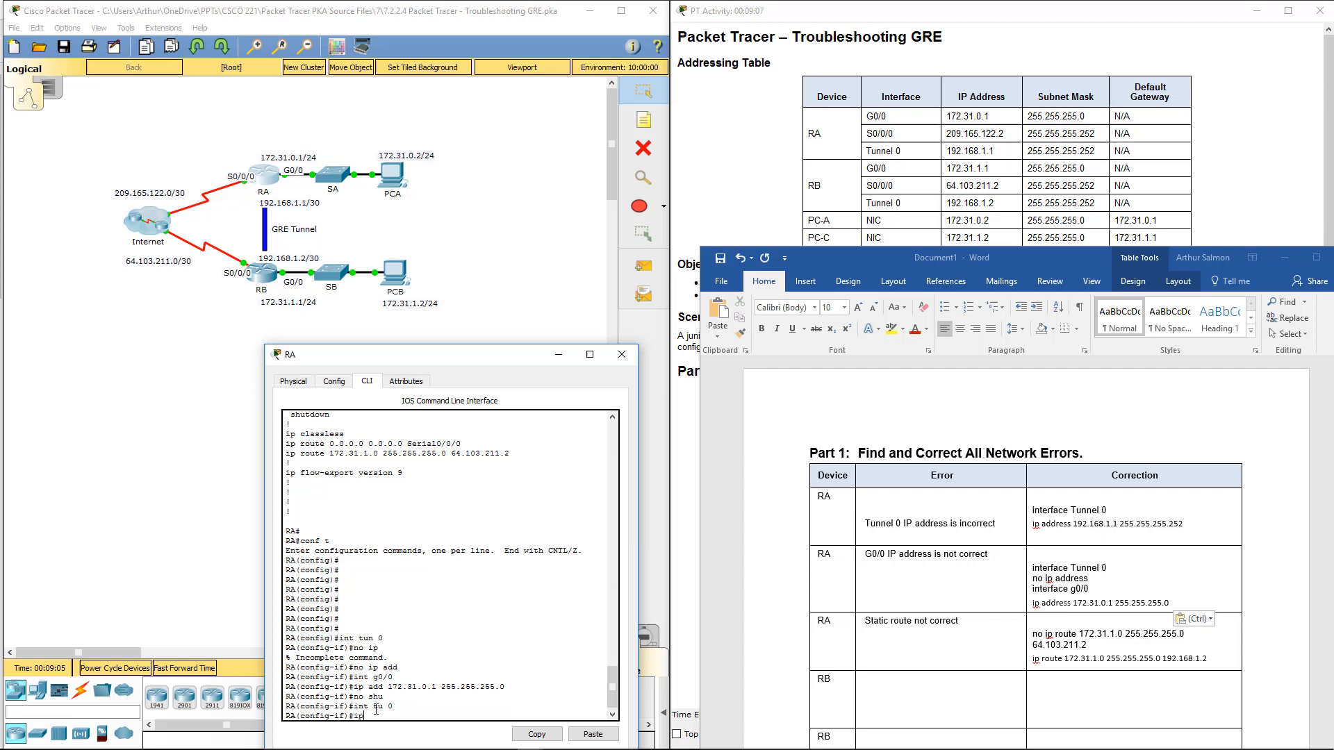
{"action": "type", "text": "add 192.168.1.1 255.255.255.252"}
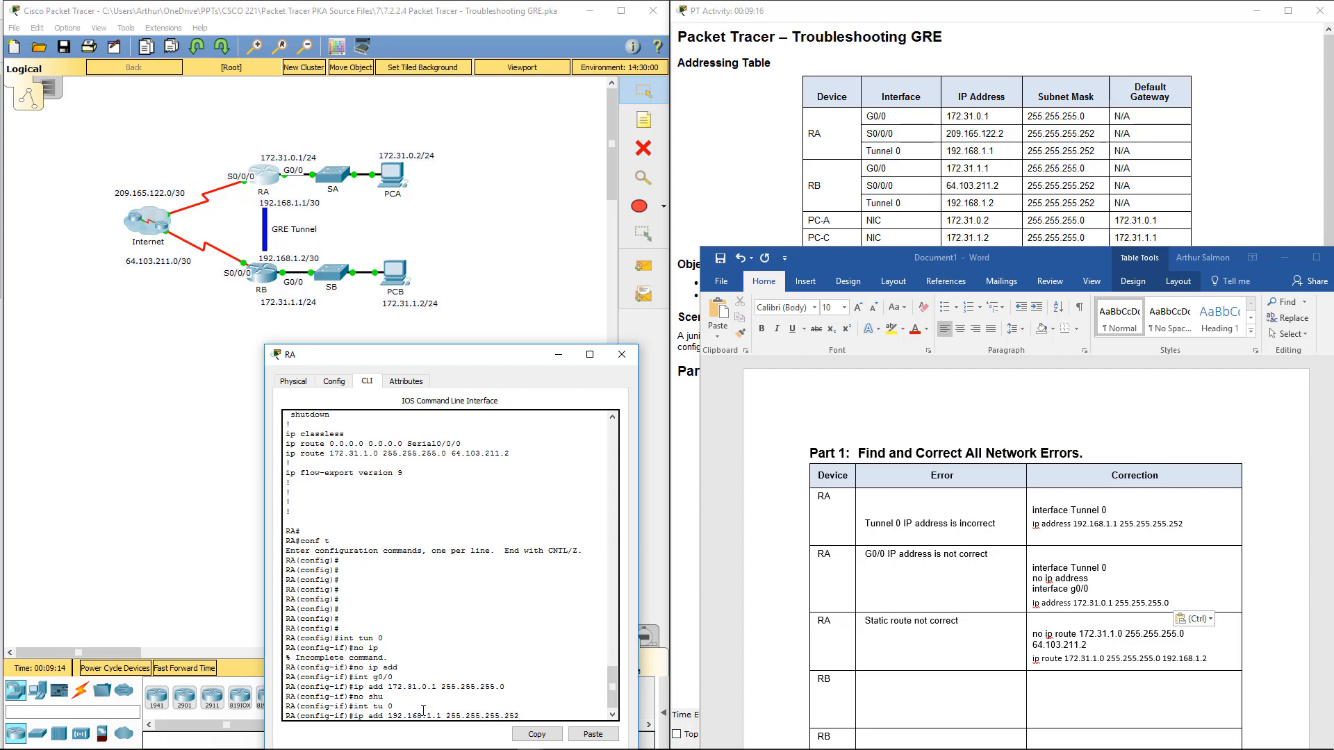
{"action": "type", "text": "no shu"}
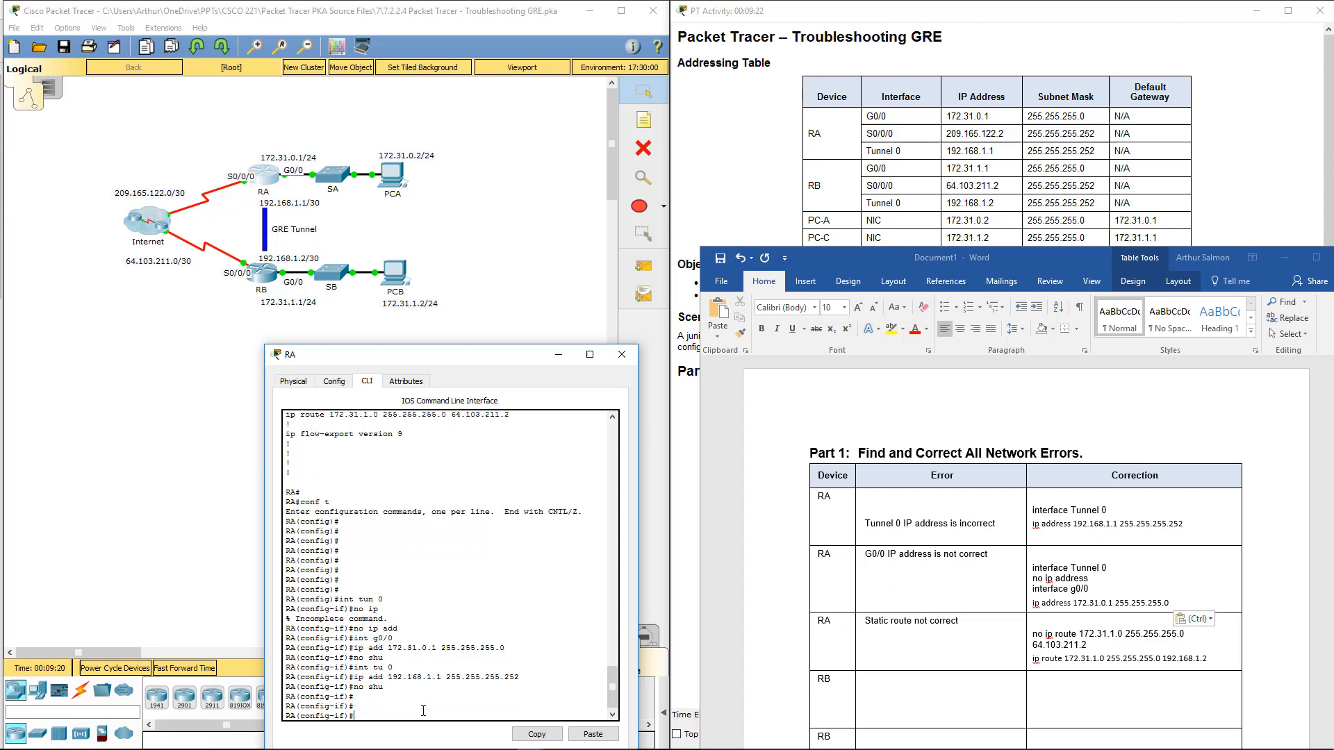
{"action": "type", "text": "exit"}
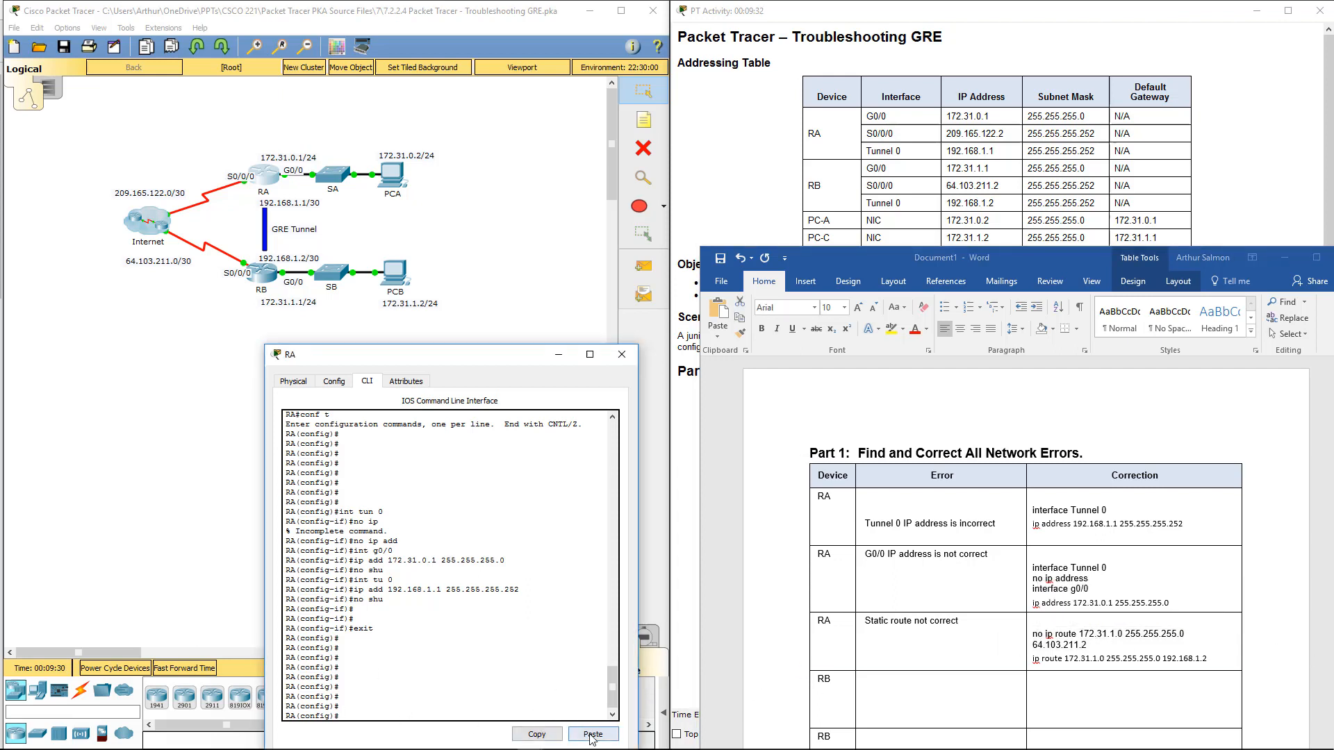
Step: Replace RA's static route to 172.31.1.0 with one via 192.168.1.2
{"action": "left_click", "coordinate": [593, 734]}
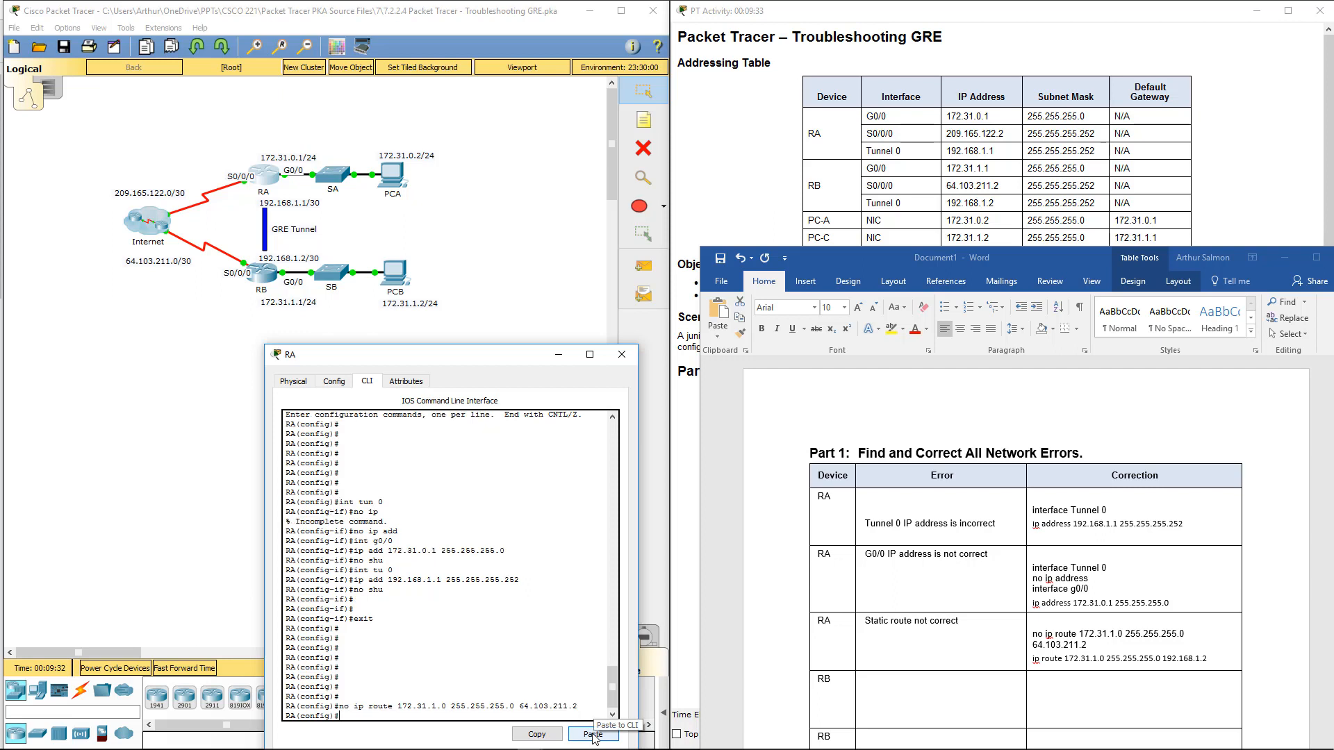
{"action": "type", "text": "ip route"}
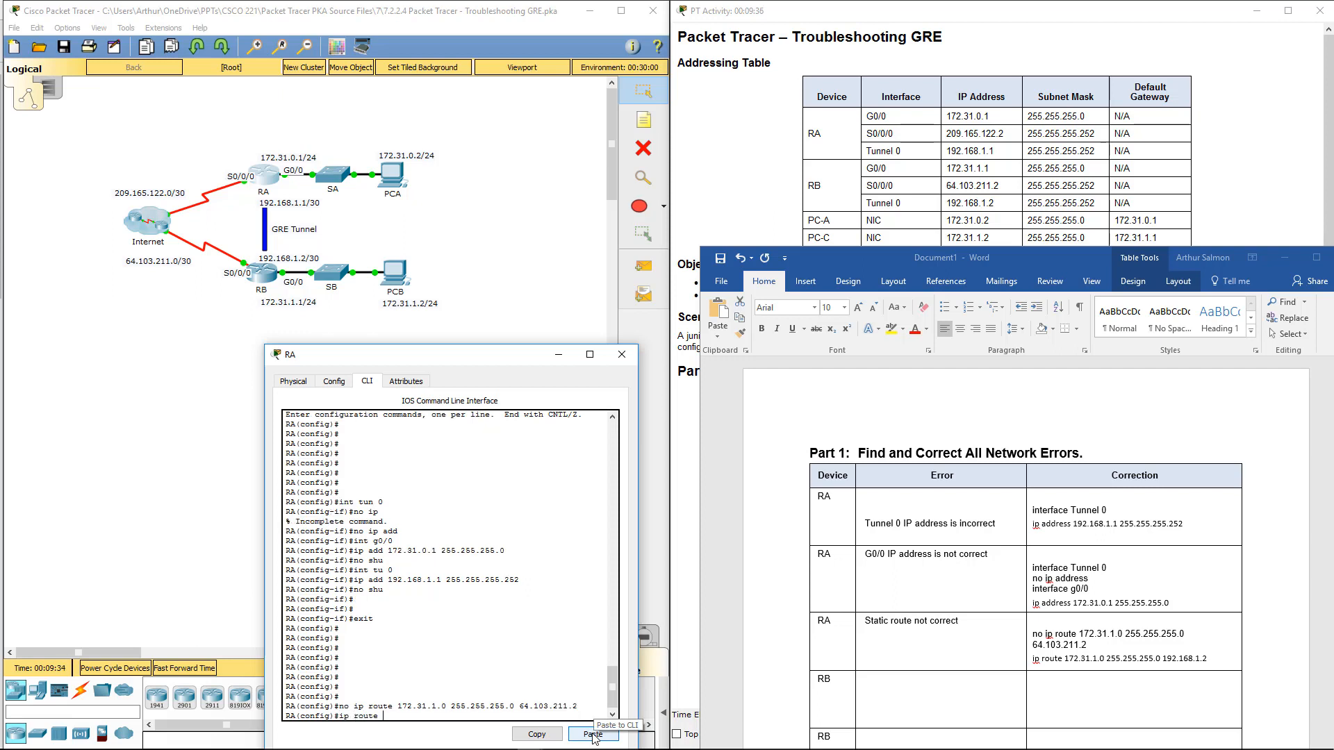
{"action": "type", "text": "172.31.1.0 255.255.255.0 192.168.1.2"}
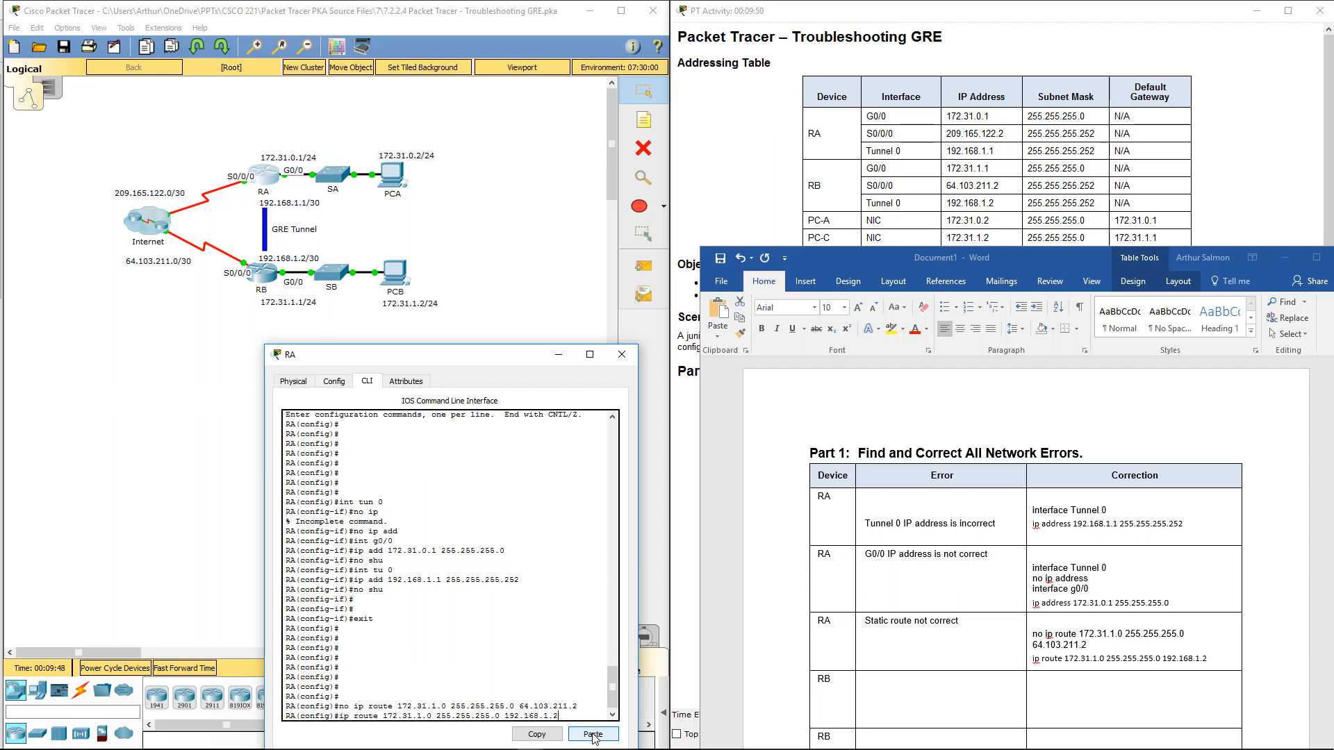
{"action": "left_click", "coordinate": [593, 734]}
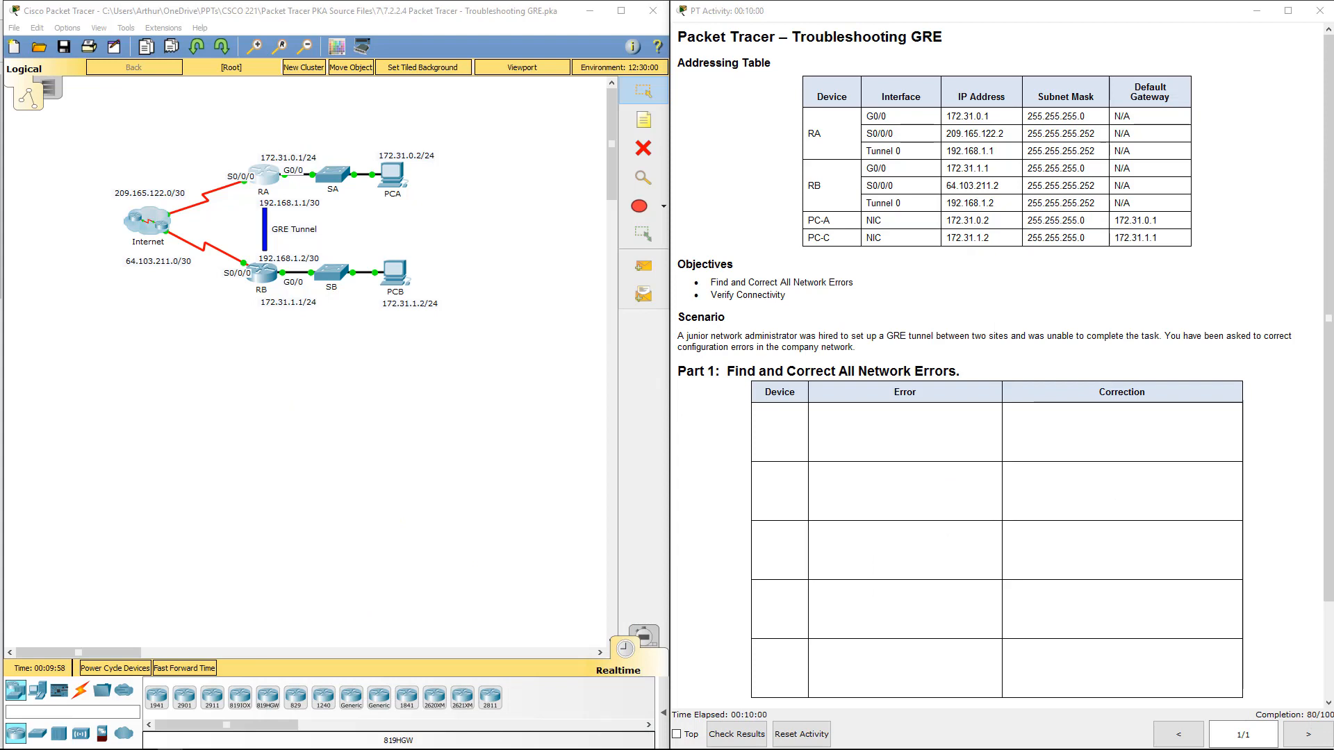
Step: Scroll the activity instructions down to Part 2: Verify Connectivity
{"action": "scroll", "scroll_direction": "down", "scroll_amount": 3}
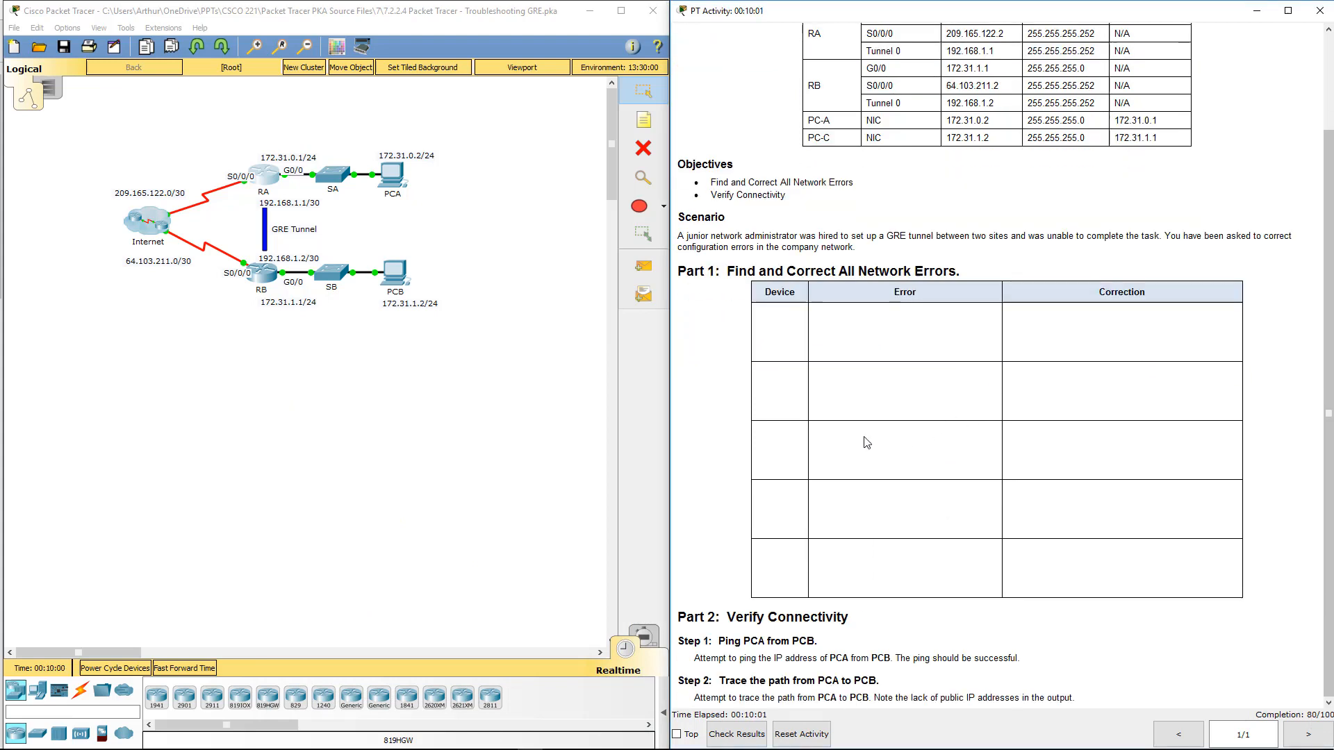
{"action": "mouse_move", "coordinate": [792, 500]}
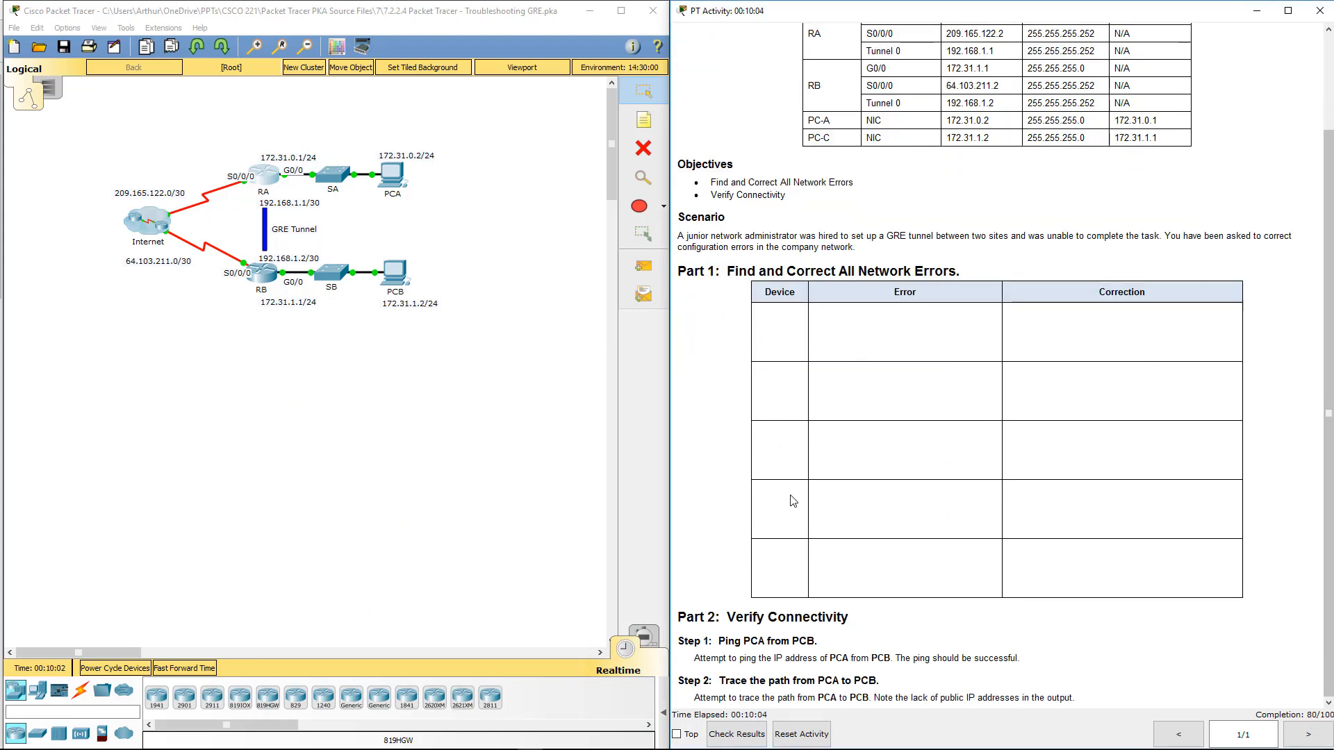
{"action": "mouse_move", "coordinate": [813, 573]}
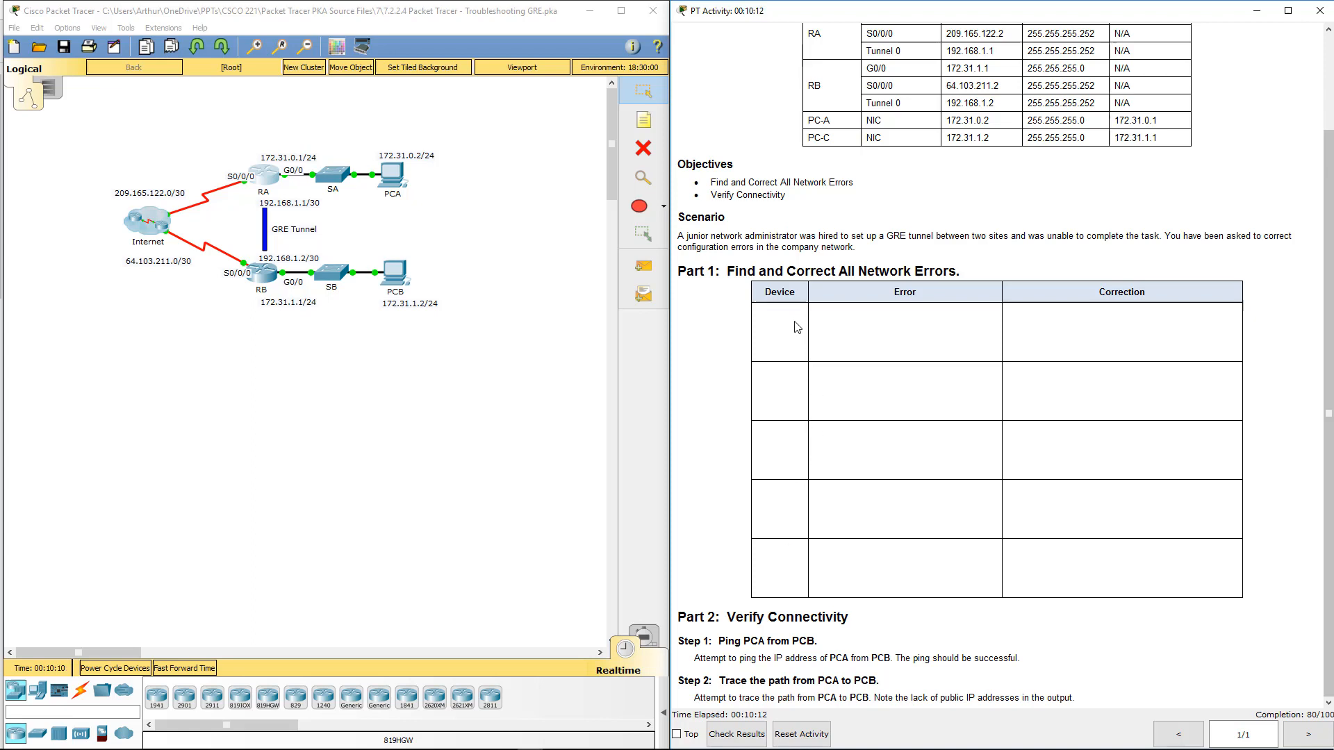
{"action": "mouse_move", "coordinate": [776, 432]}
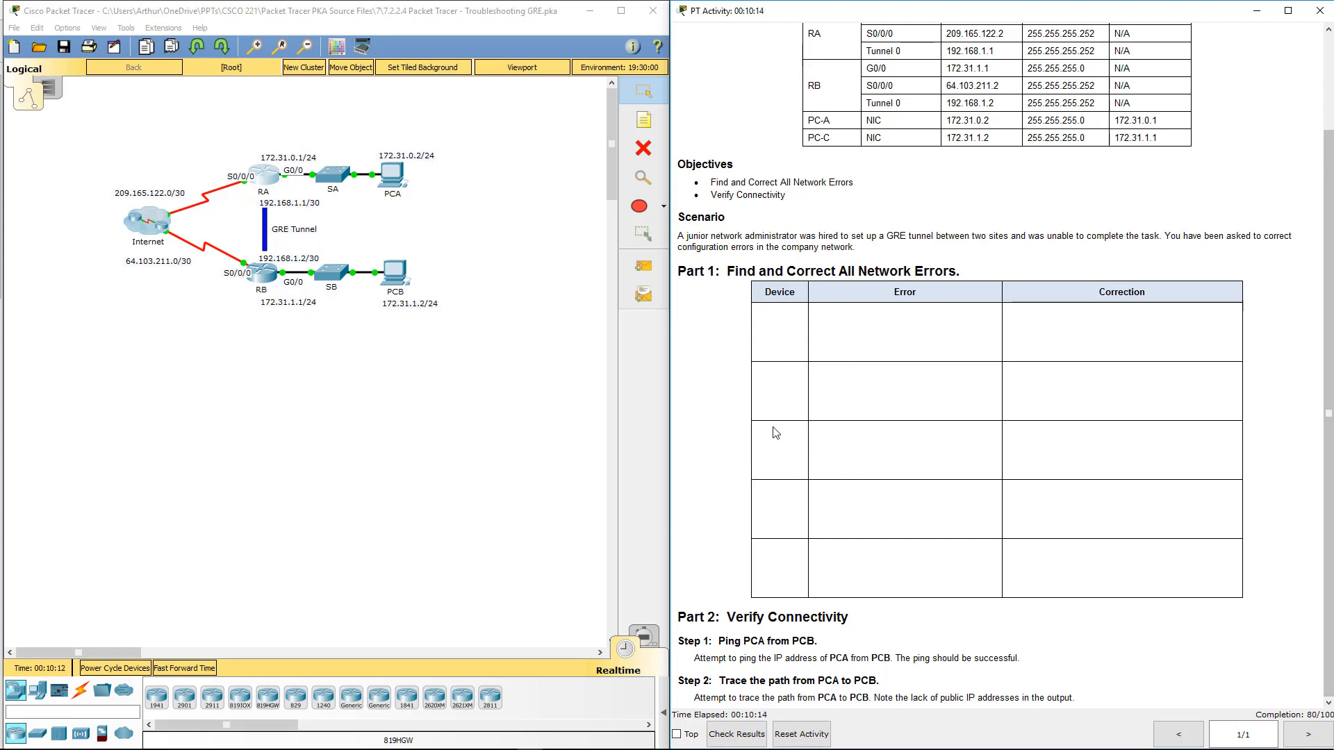
{"action": "mouse_move", "coordinate": [868, 401]}
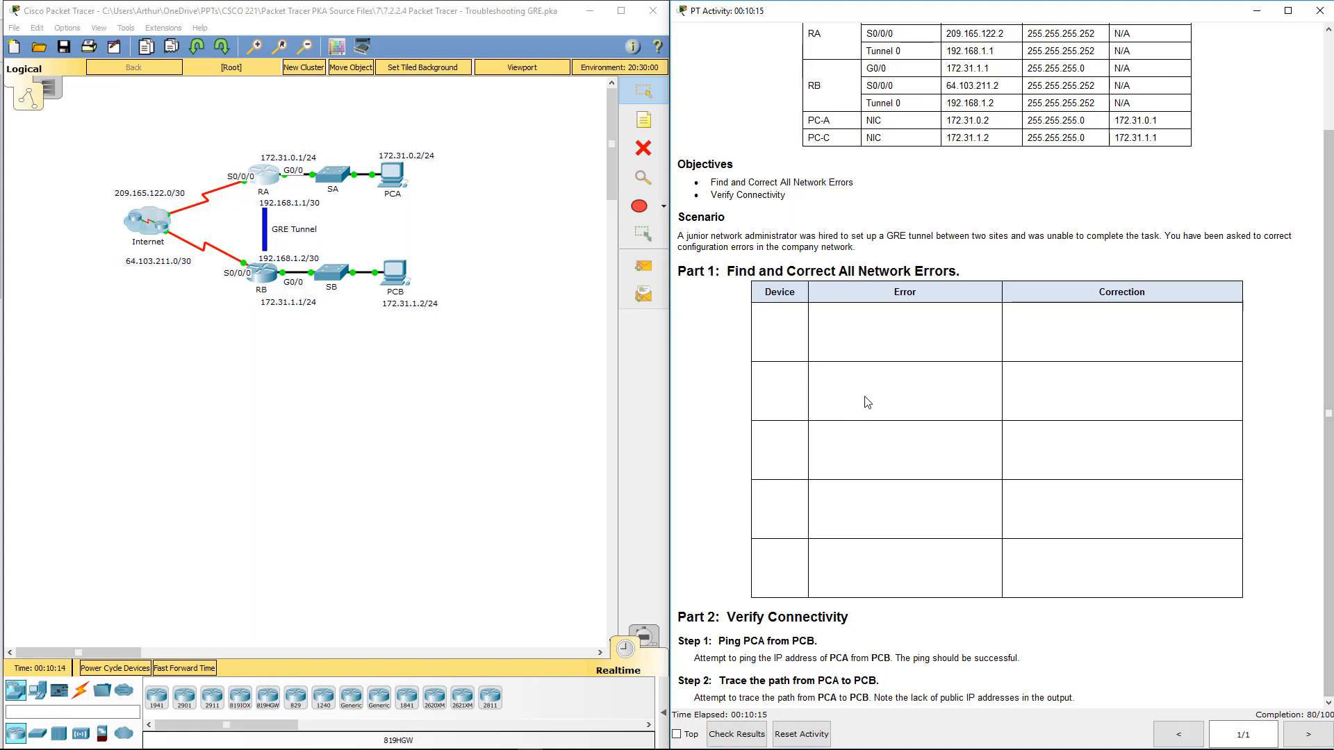
{"action": "mouse_move", "coordinate": [801, 471]}
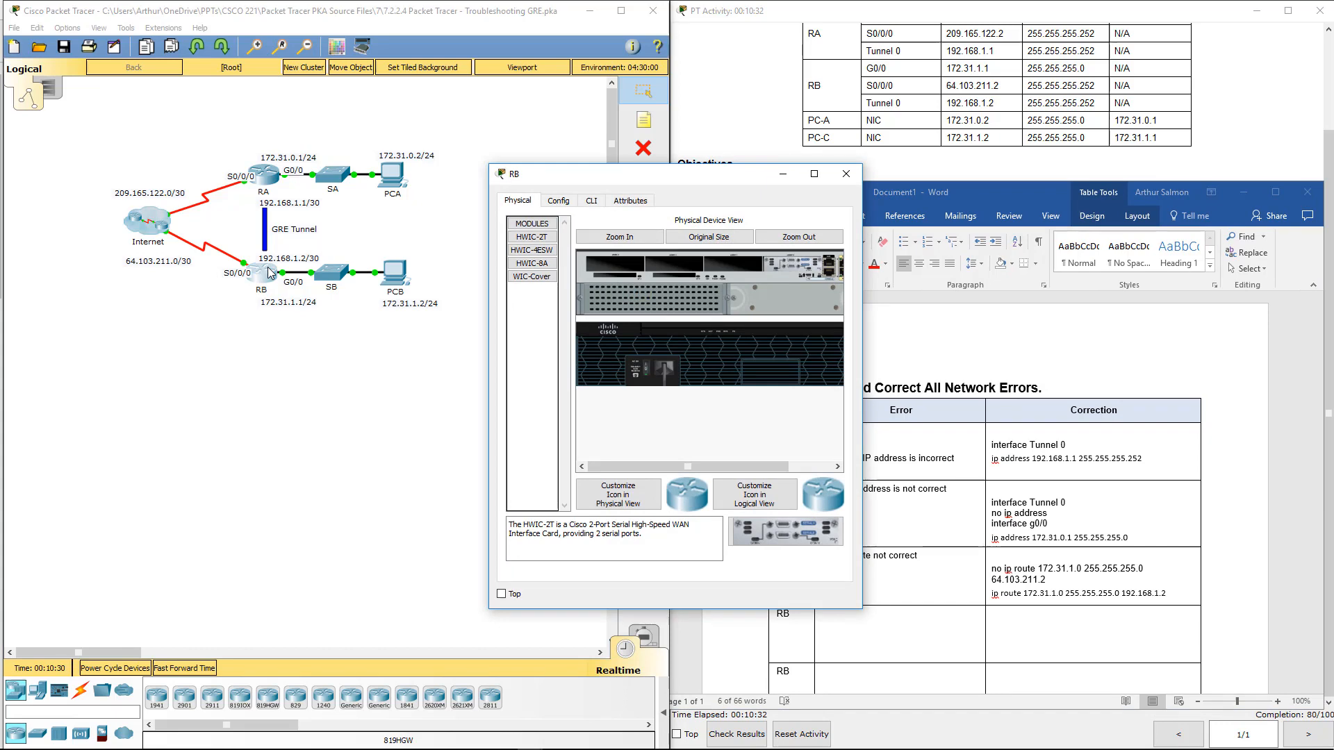
Step: Open RB's CLI and review the Tunnel0 settings in its running configuration
{"action": "left_click", "coordinate": [590, 201]}
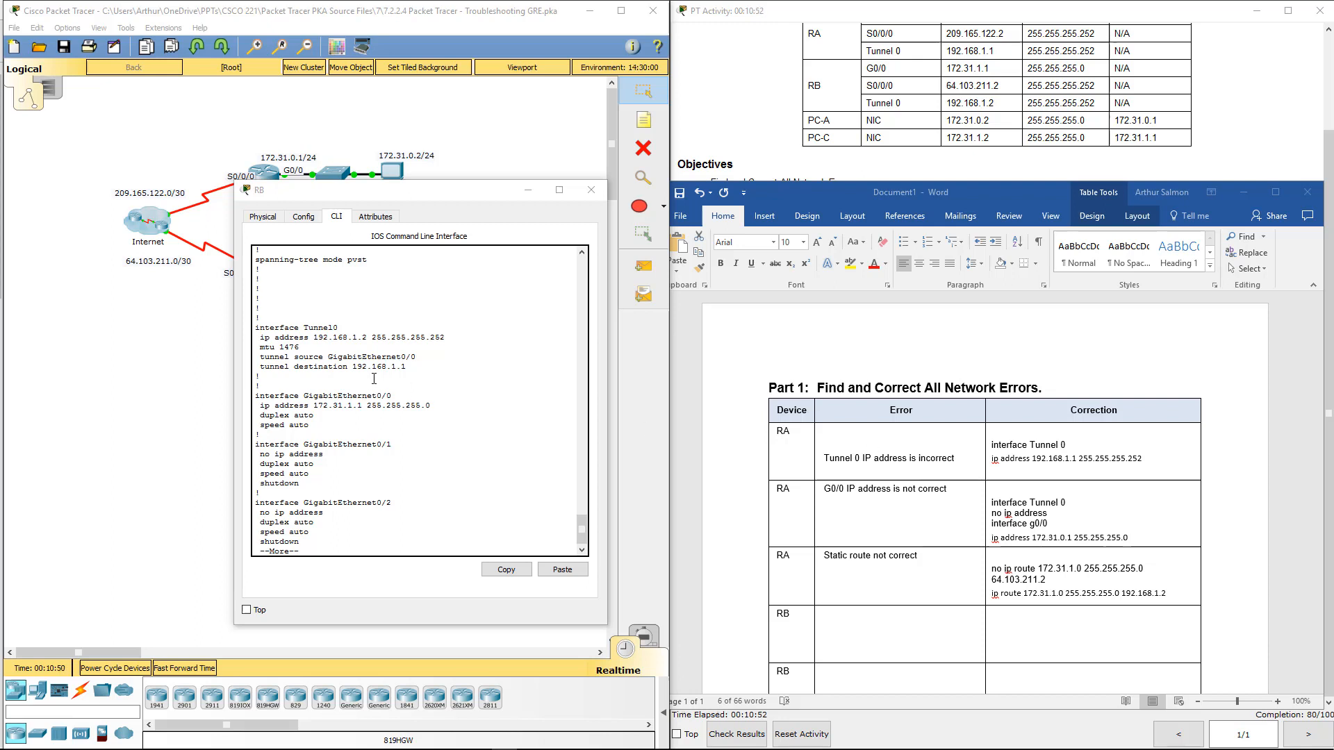
{"action": "double_click", "coordinate": [404, 337]}
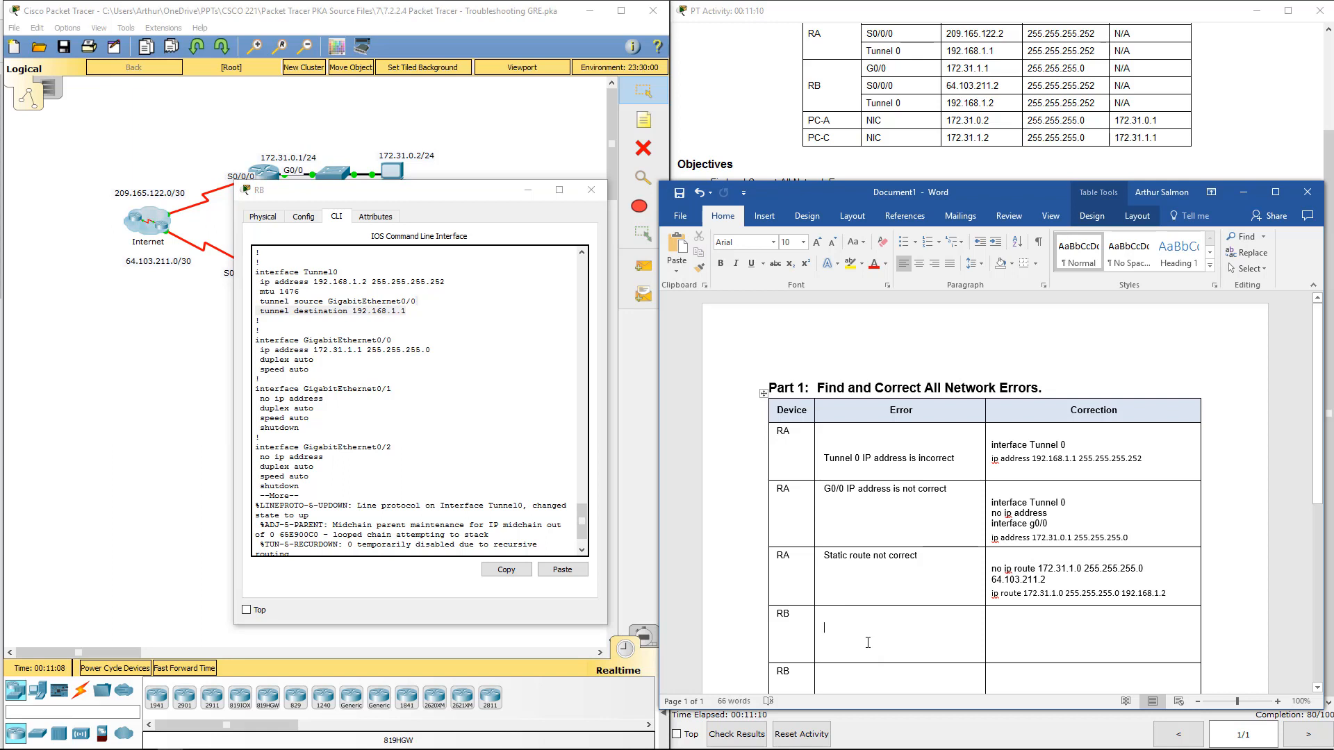
Step: Log RB's 'Tunnel Dest incorrect' with fix 'tunnel destination 209.165.122.2', then 'Tunnel Source'
{"action": "type", "text": "Tunnel"}
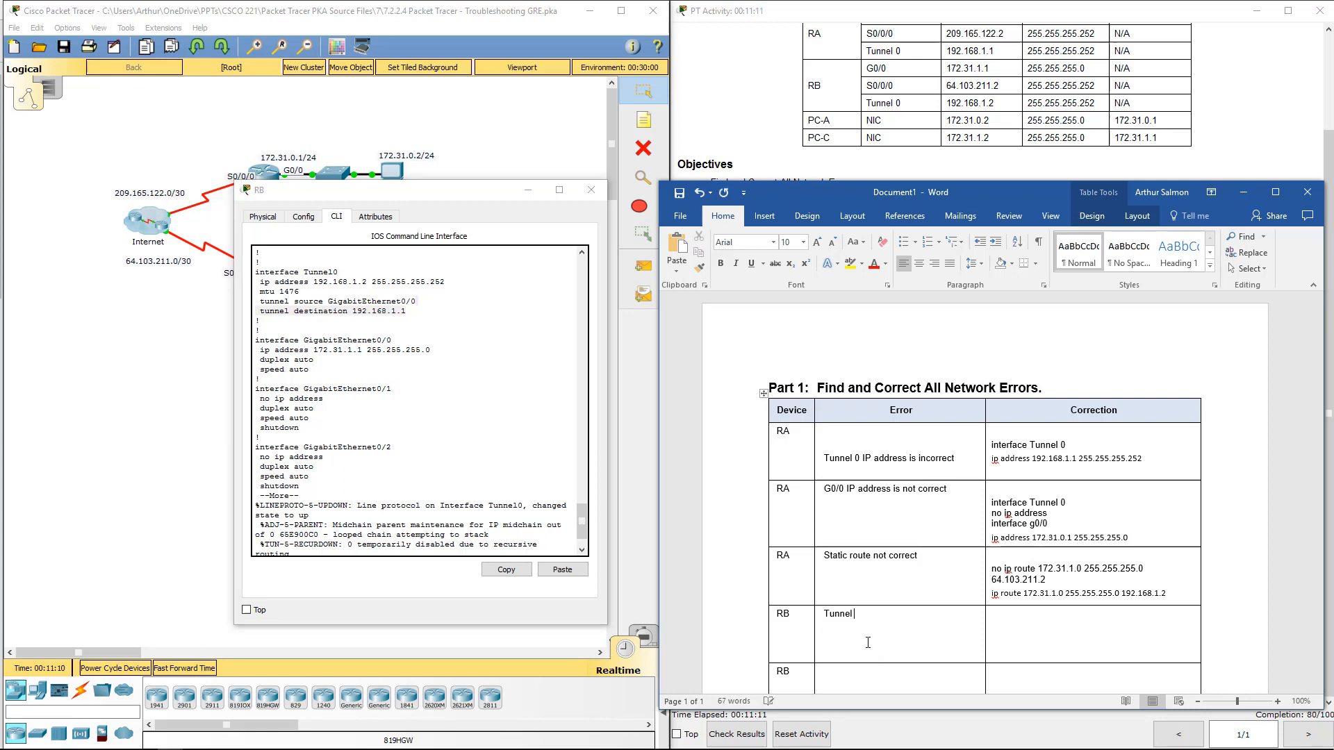
{"action": "type", "text": "Dest"}
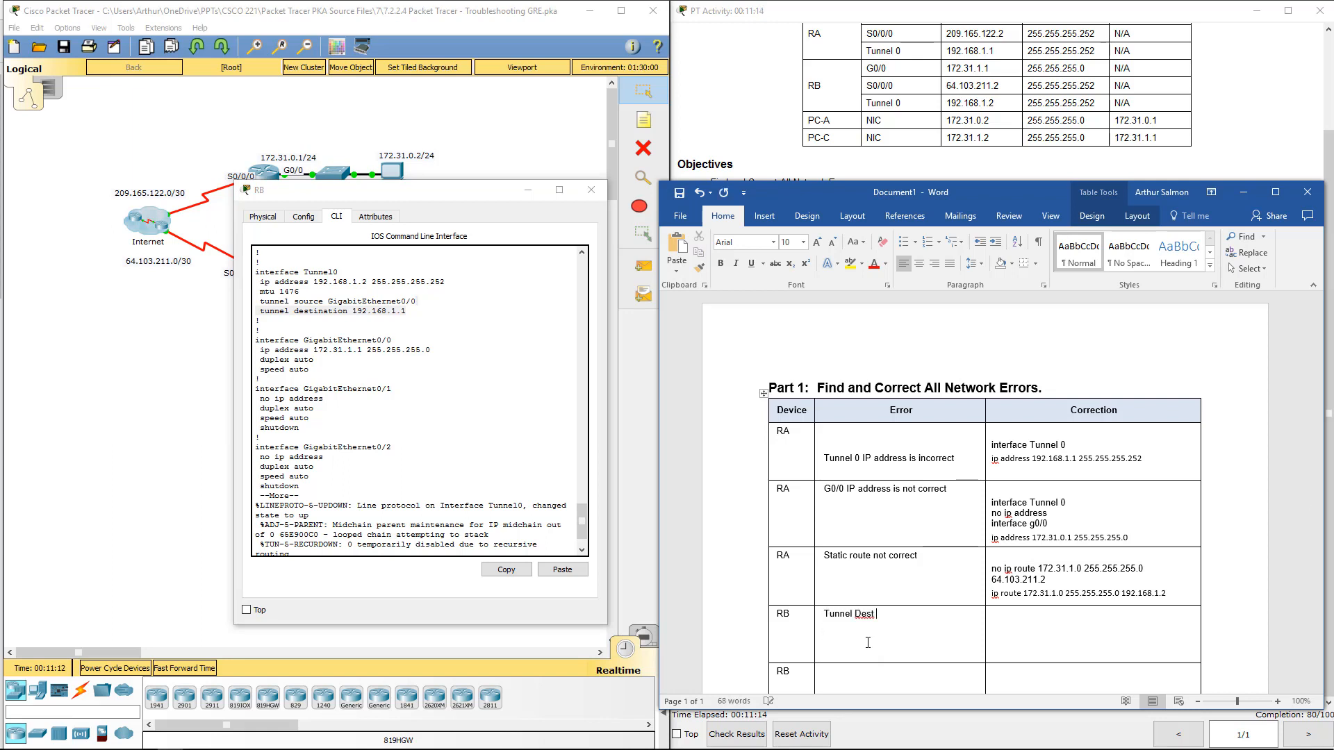
{"action": "type", "text": "incorrect"}
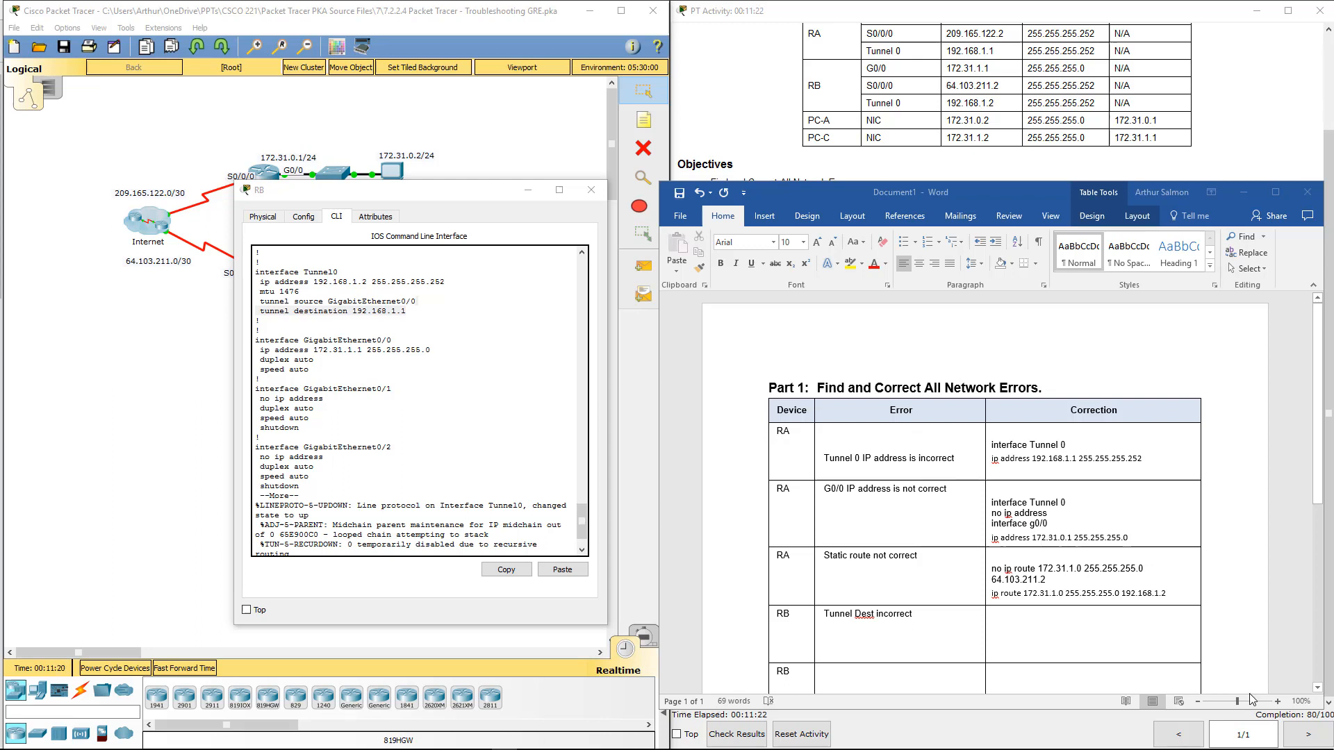
{"action": "type", "text": "tunnel destination 209.165.122.2"}
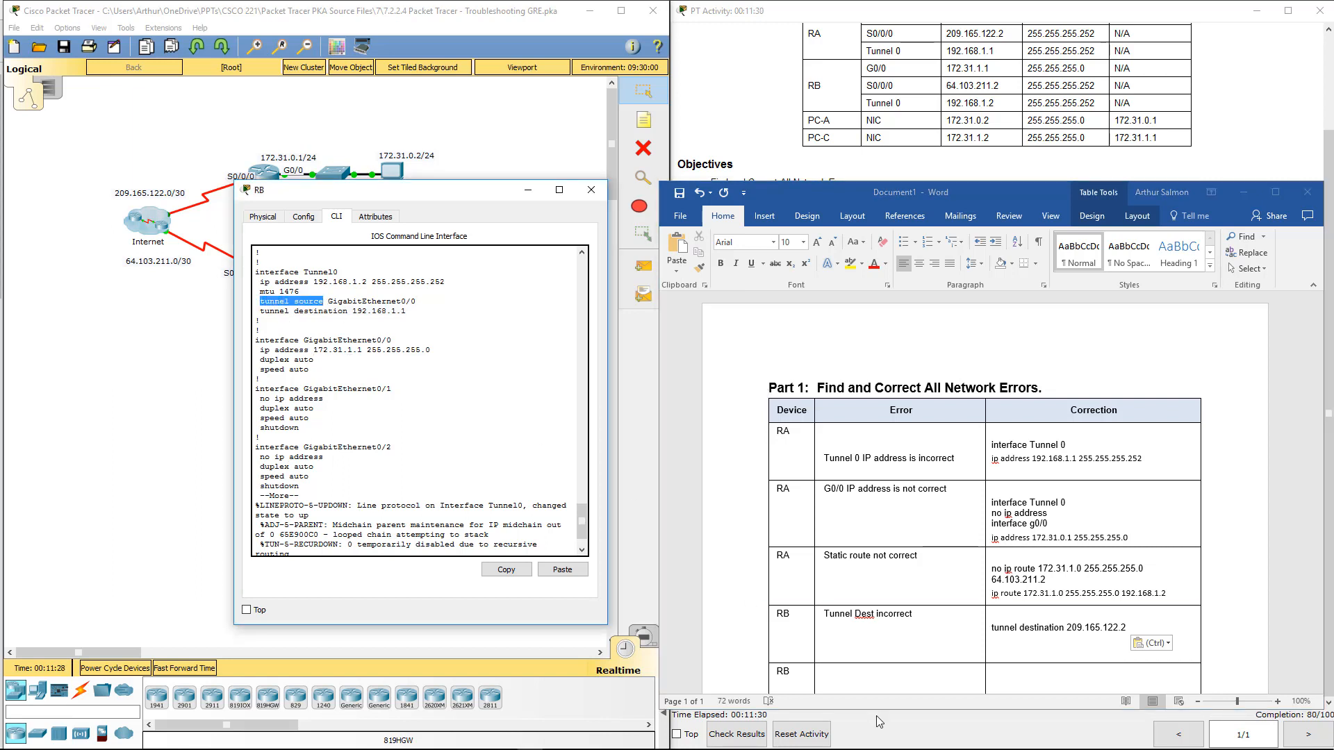
{"action": "type", "text": "Tunn"}
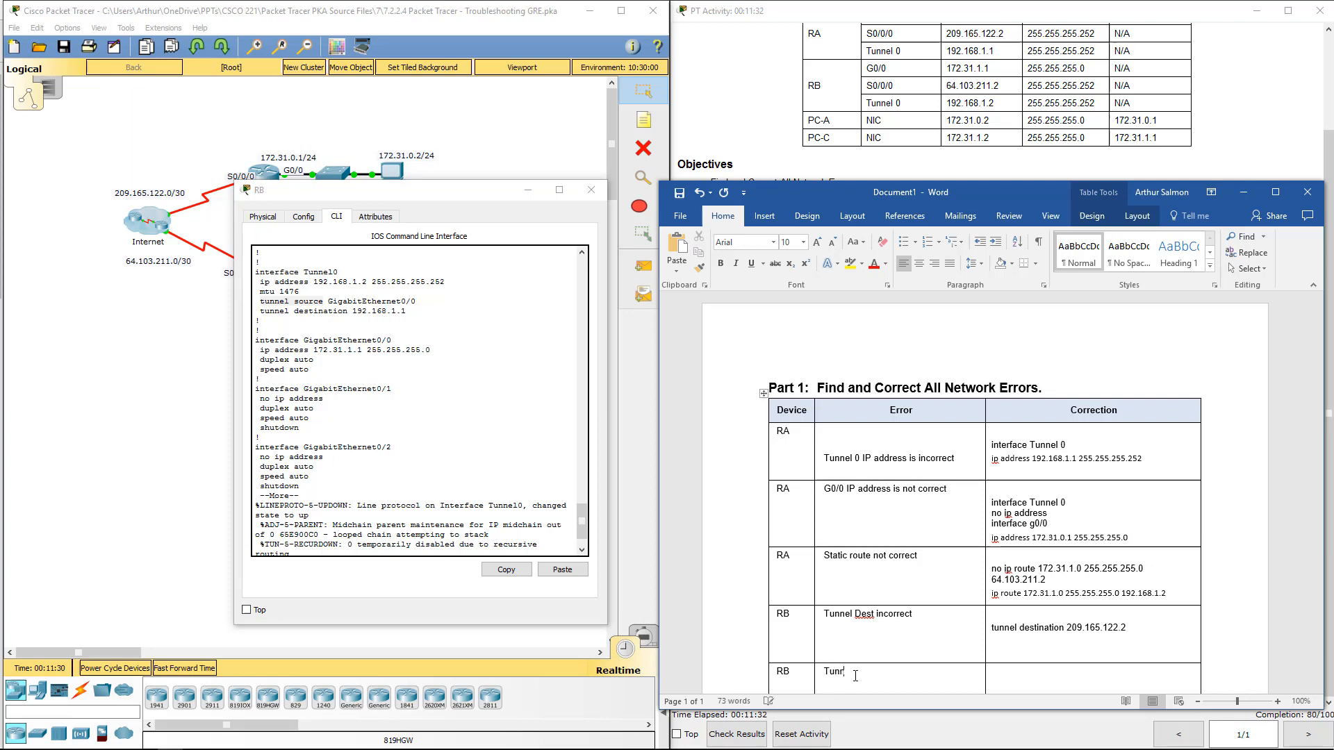
{"action": "type", "text": "Source"}
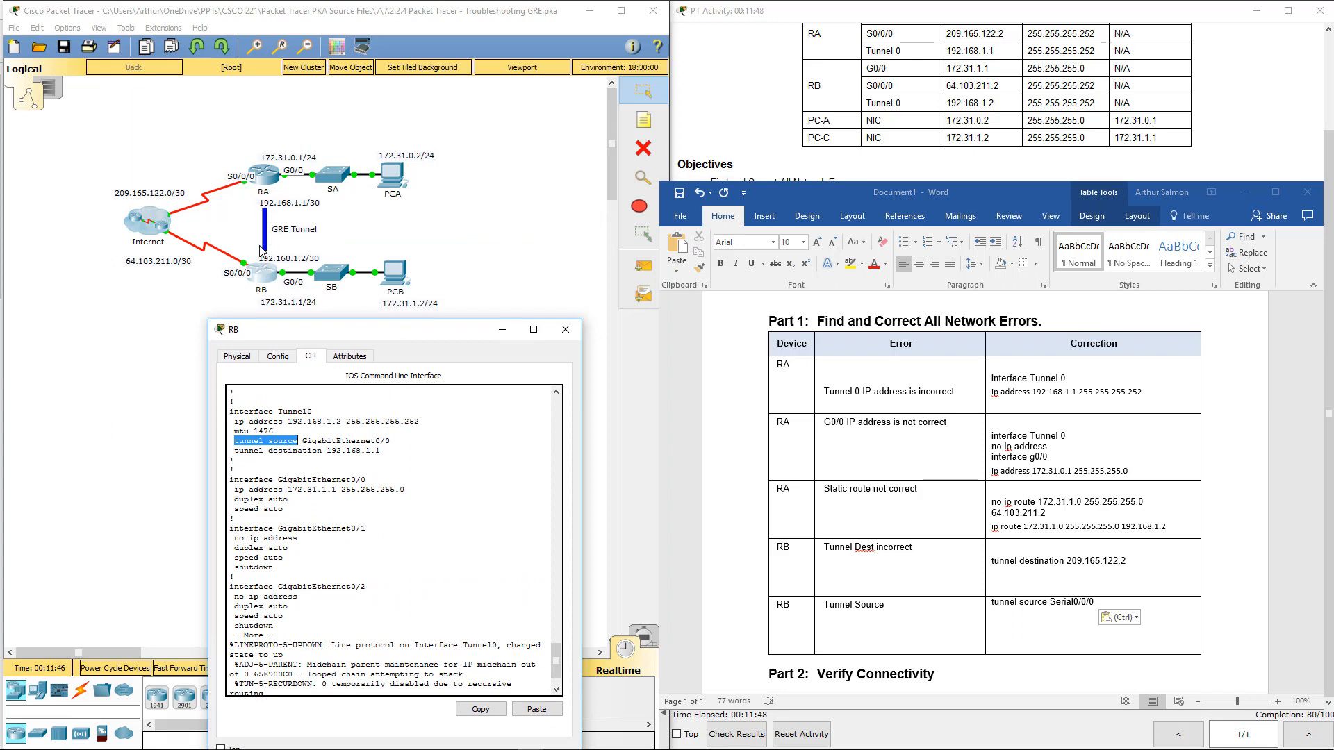
{"action": "mouse_move", "coordinate": [245, 273]}
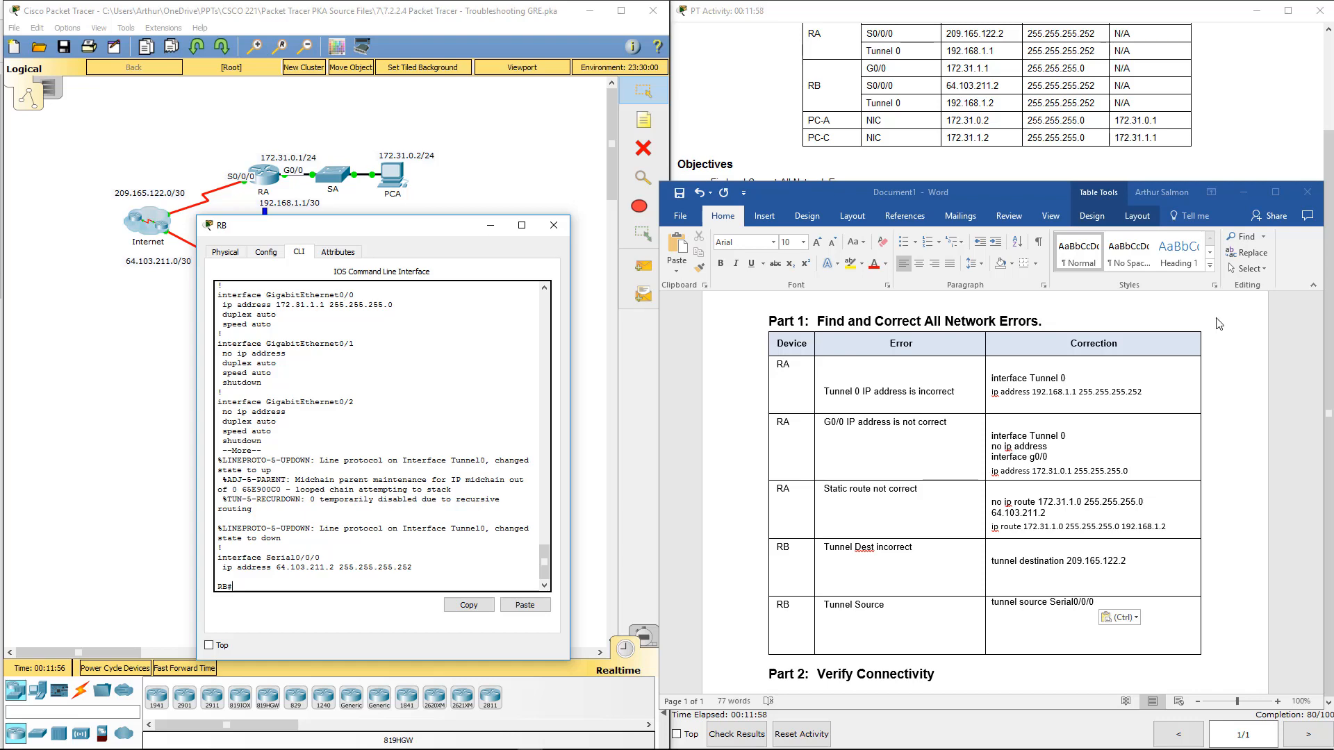
Step: Set RB's Tunnel0 destination to 209.165.122.2 and source to Serial0/0/0 in configuration mode
{"action": "type", "text": "conf"}
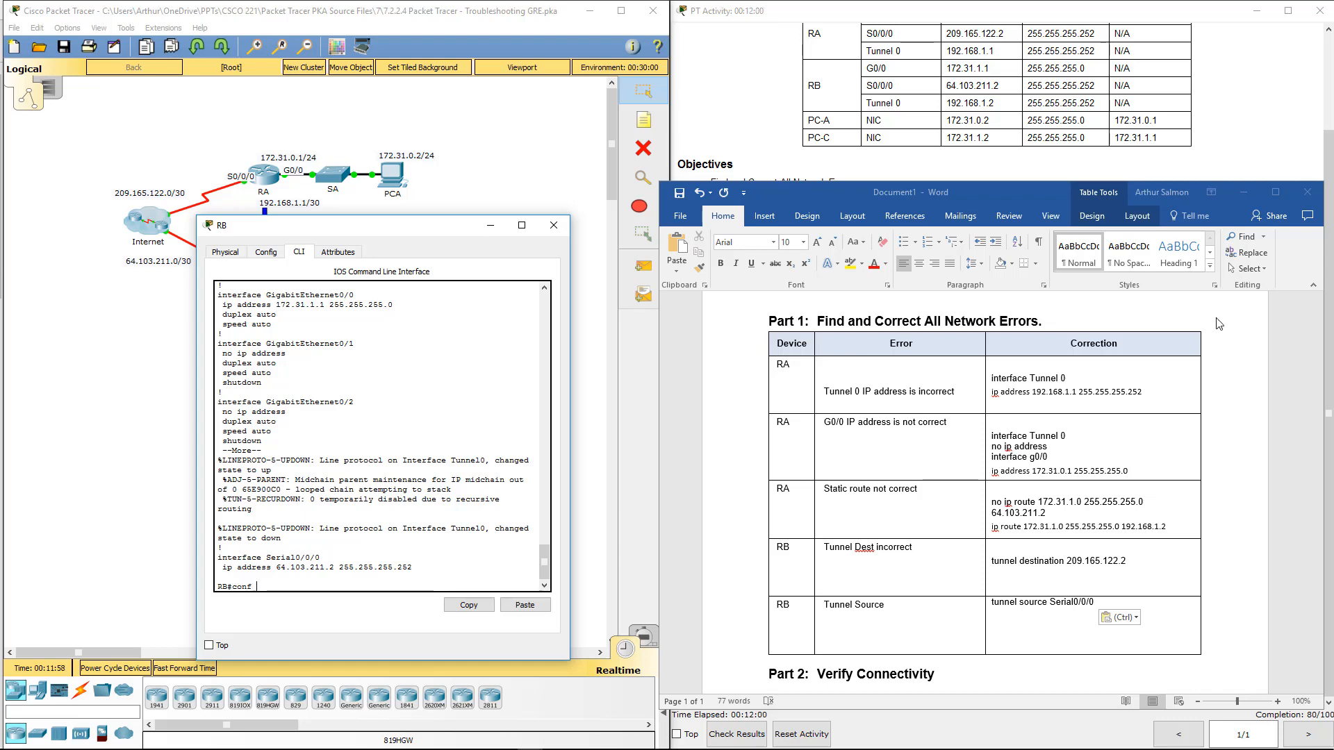
{"action": "type", "text": "conf t"}
{"action": "type", "text": "tunnel destination"}
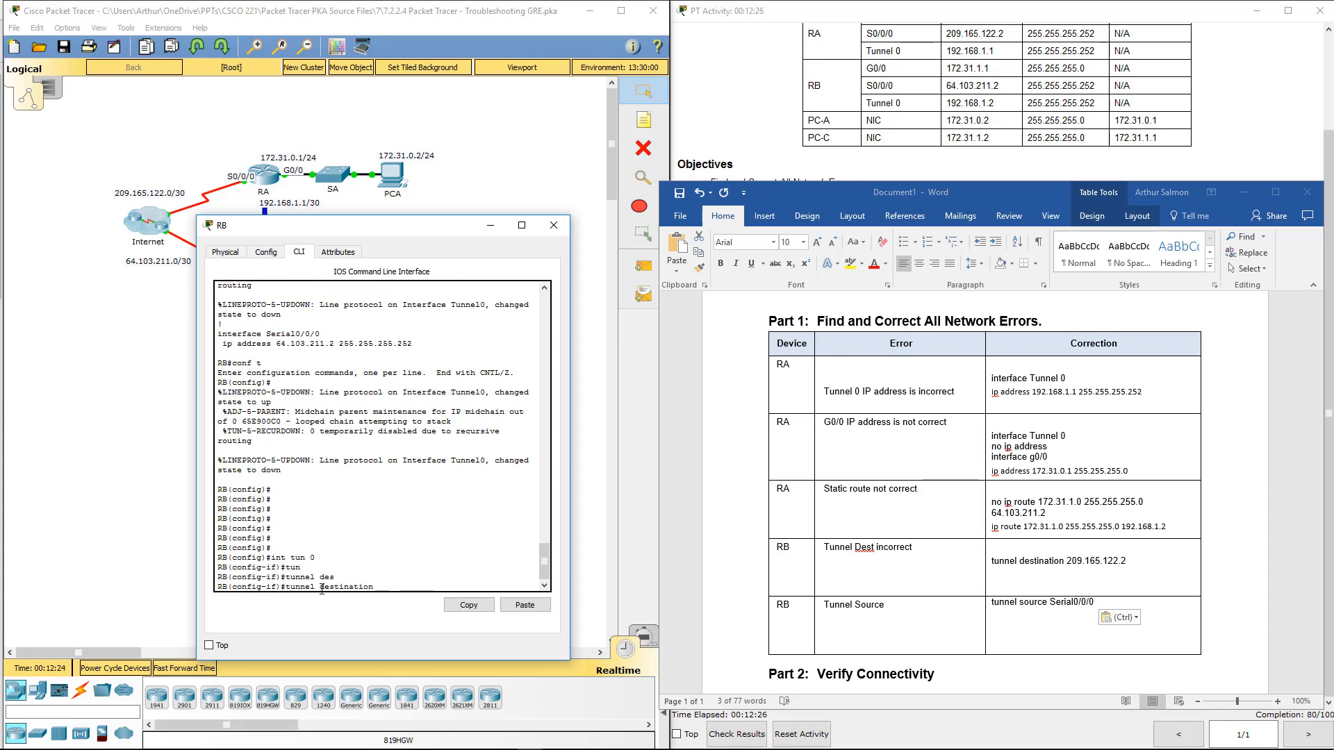
{"action": "type", "text": "209.165.122.2"}
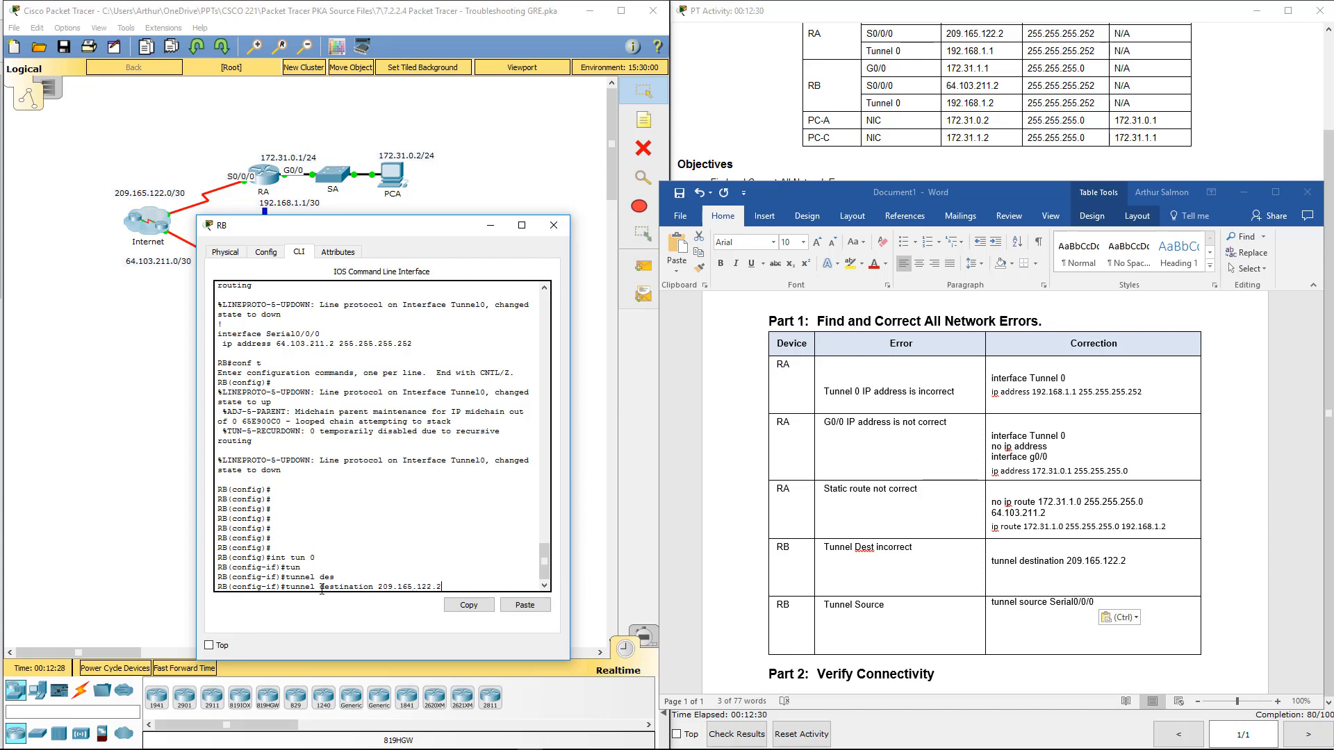
{"action": "type", "text": "ti"}
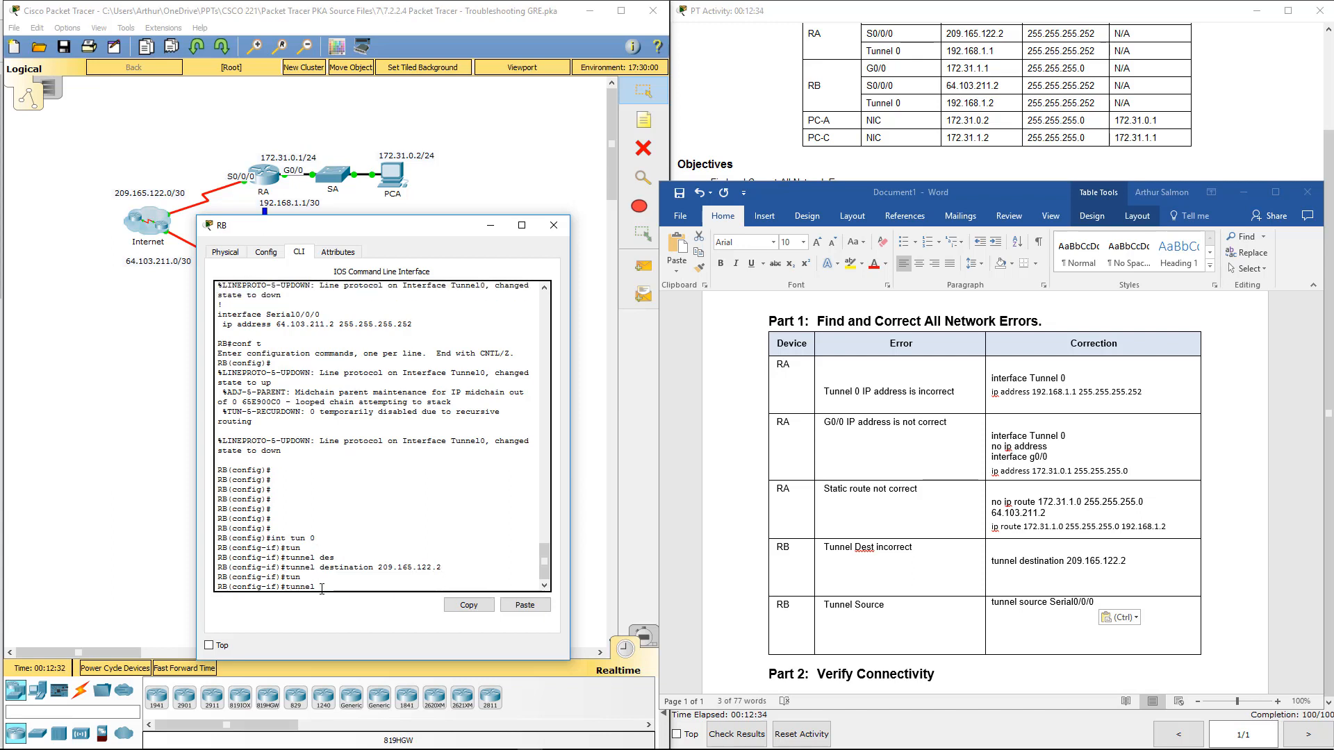
{"action": "type", "text": "source s0/0/0"}
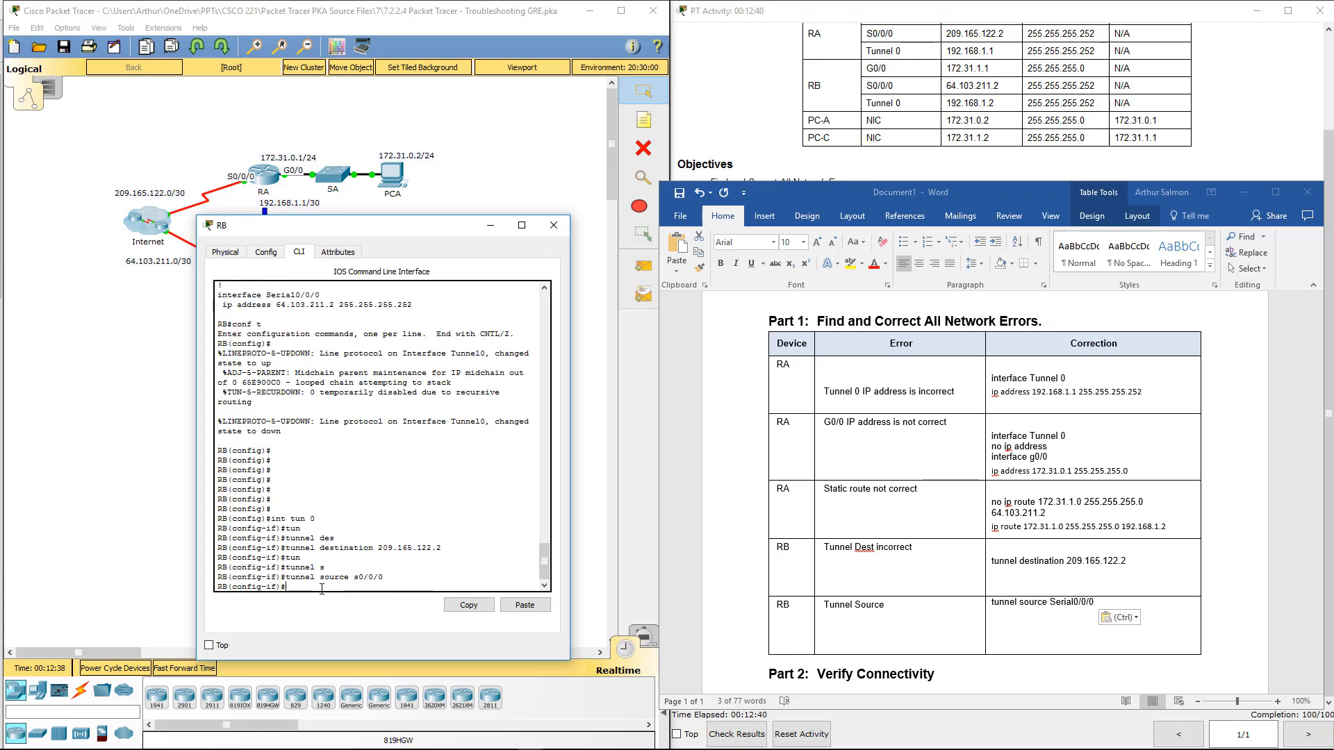
{"action": "type", "text": "ex"}
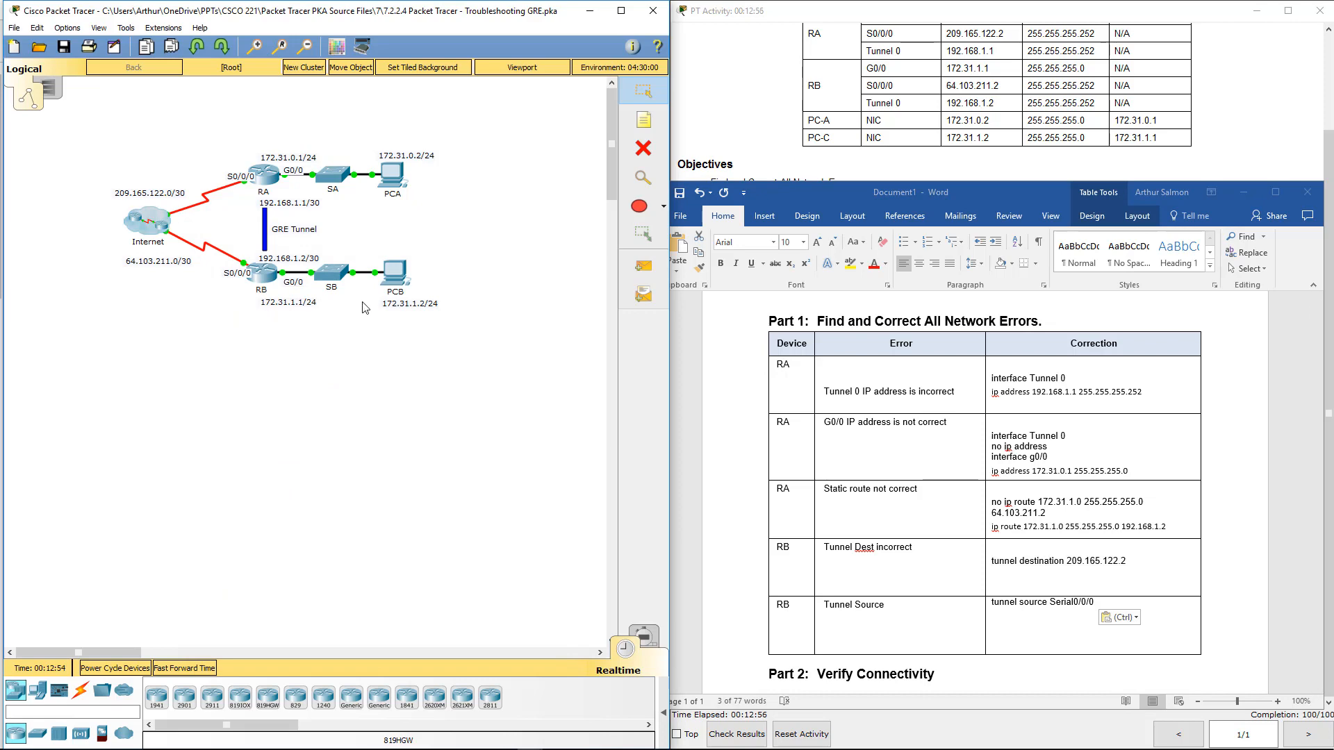
Step: Ping 172.31.1.2 from PCA's command prompt, get 3 of 4 replies, and close PCA
{"action": "double_click", "coordinate": [391, 171]}
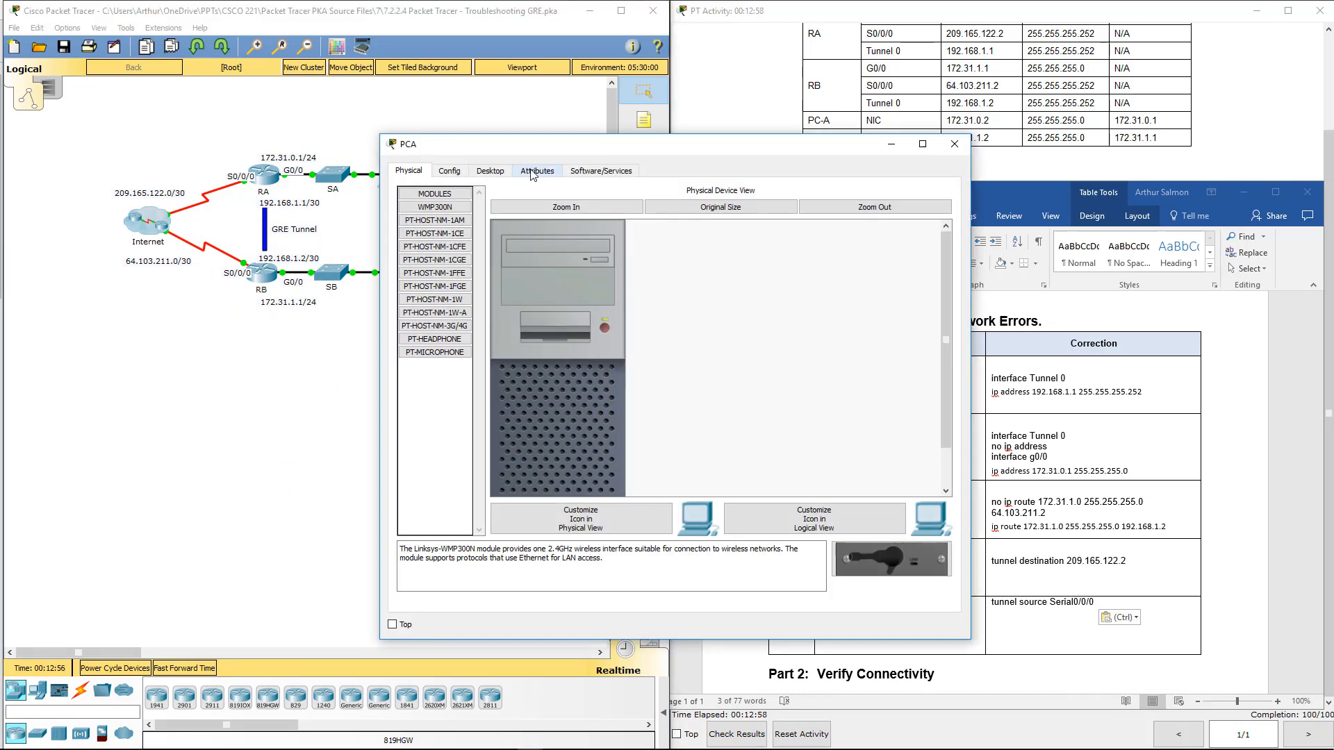
{"action": "left_click", "coordinate": [489, 171]}
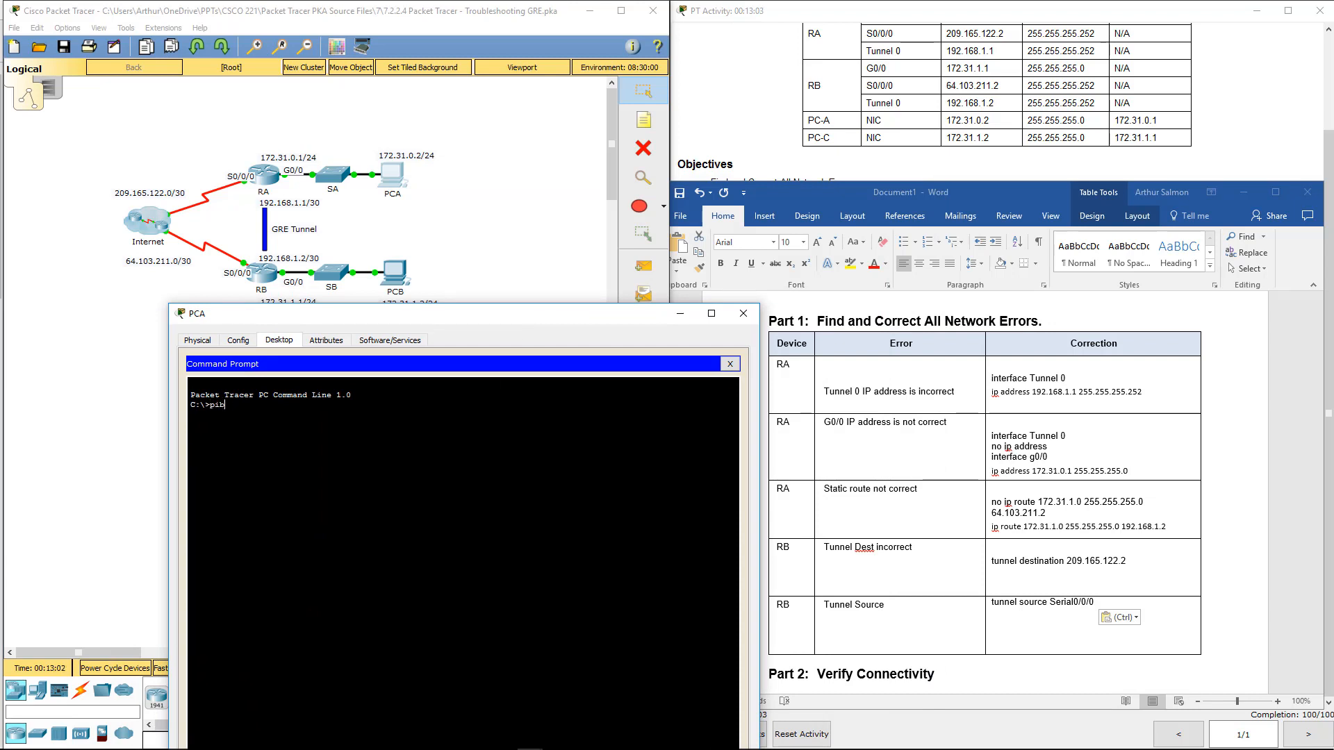
{"action": "type", "text": "ping"}
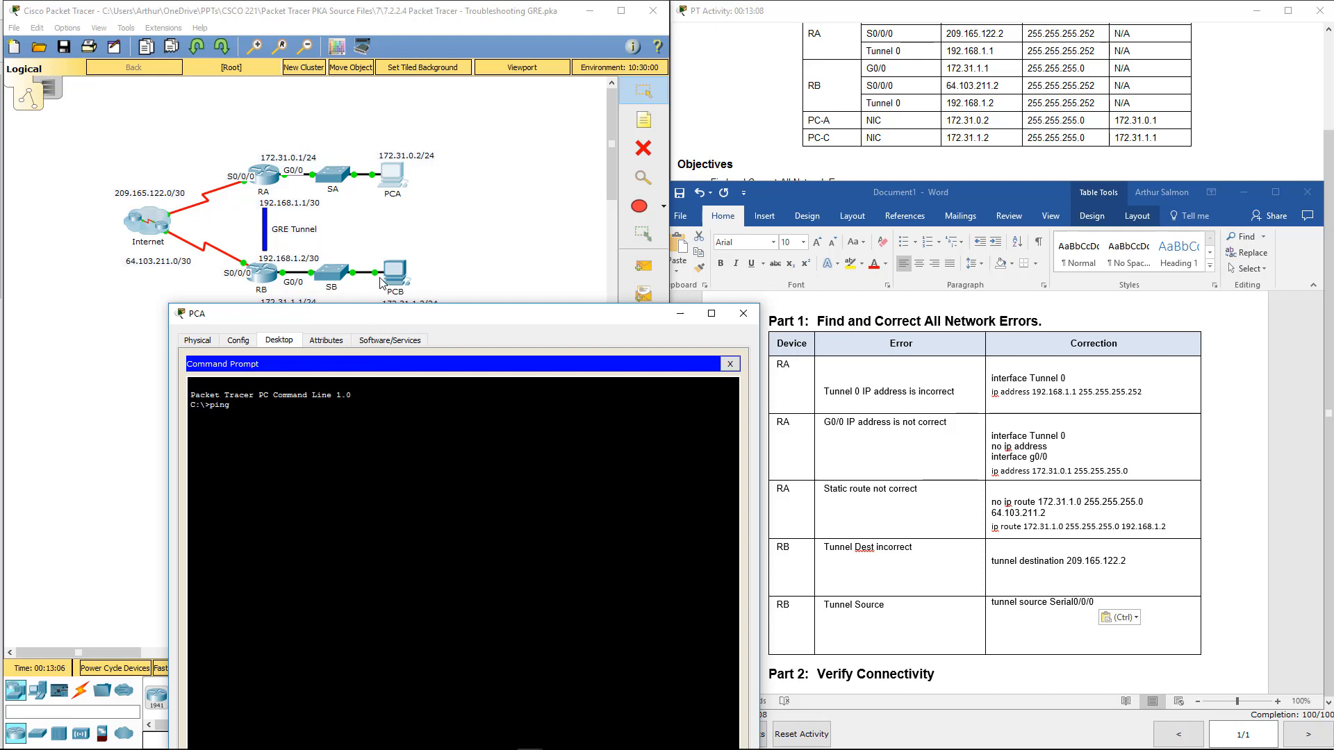
{"action": "mouse_move", "coordinate": [789, 178]}
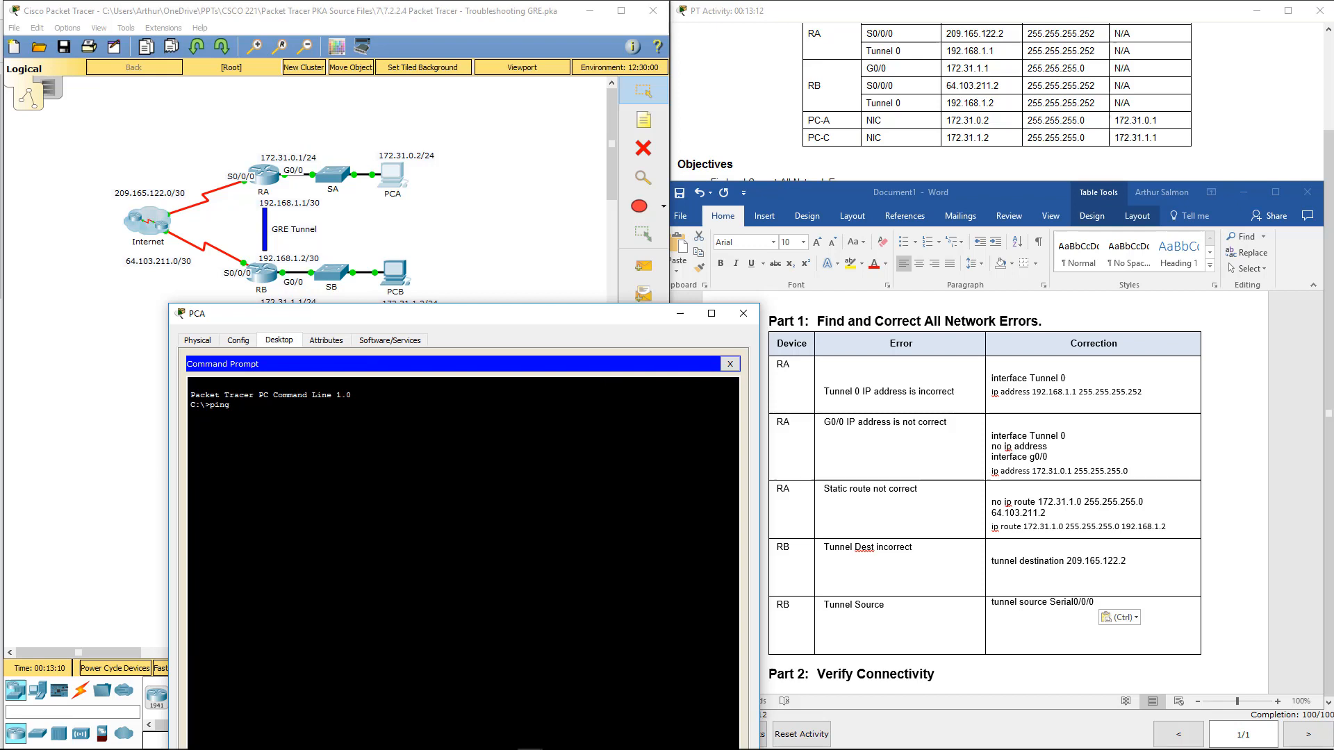
{"action": "type", "text": "1"}
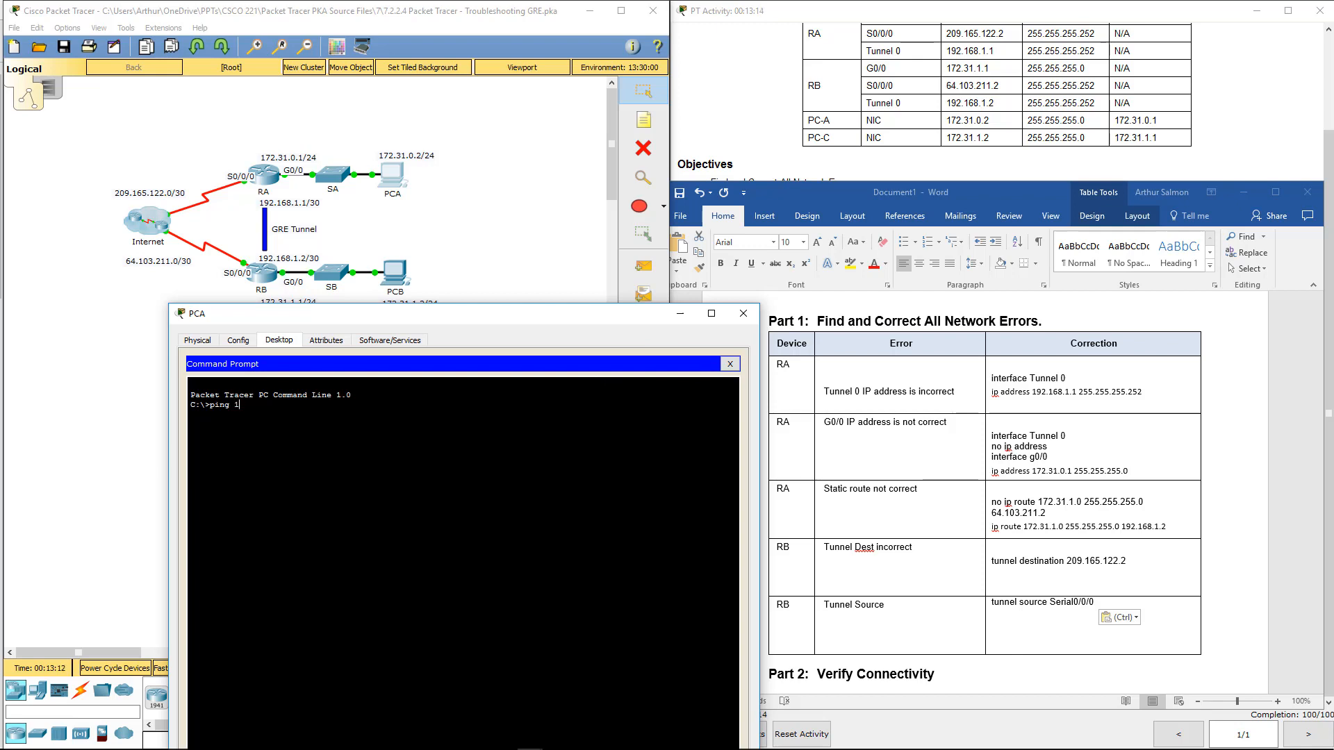
{"action": "type", "text": "72.31.1.2"}
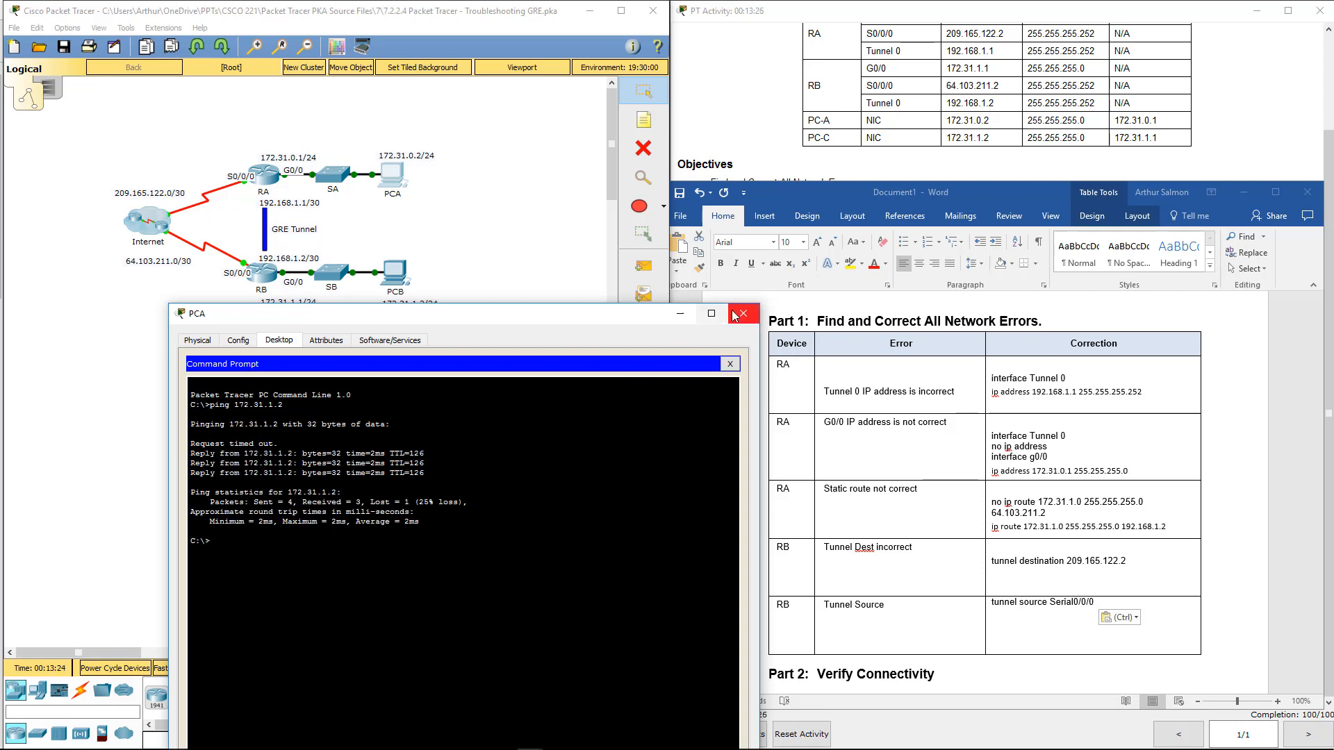
{"action": "left_click", "coordinate": [742, 313]}
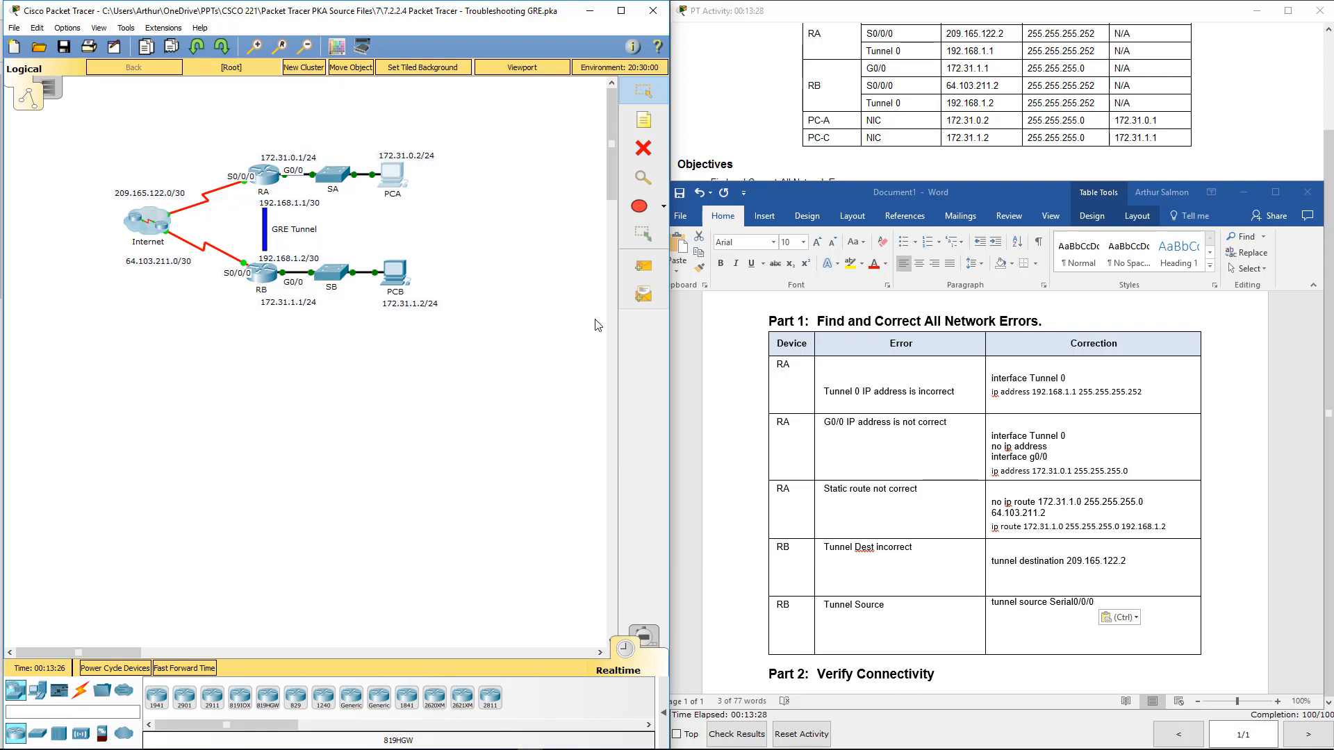